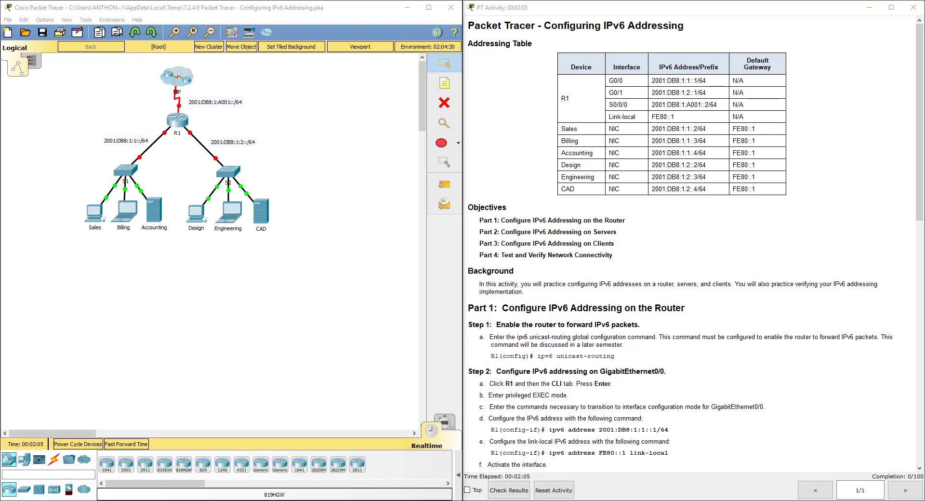
{"action": "mouse_move", "coordinate": [830, 350]}
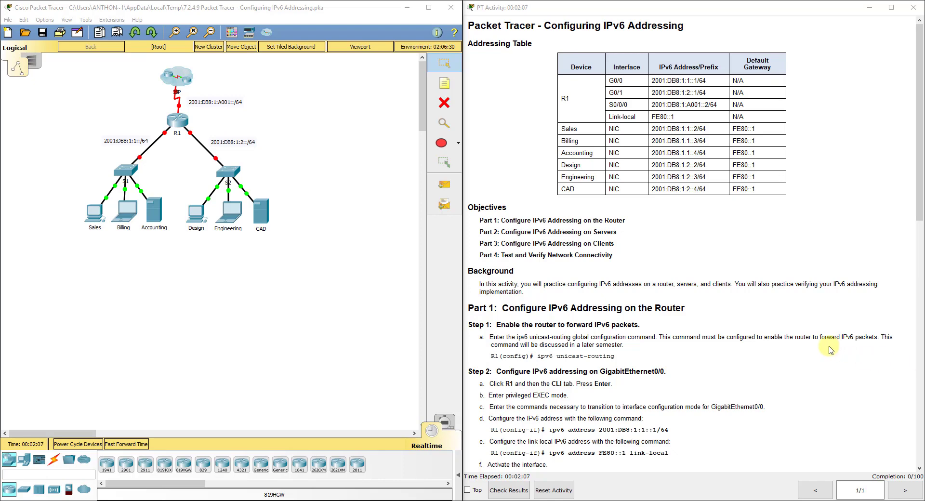
- Enter R1's global configuration and enable ipv6 unicast-routing
{"action": "scroll", "scroll_direction": "down", "scroll_amount": 3}
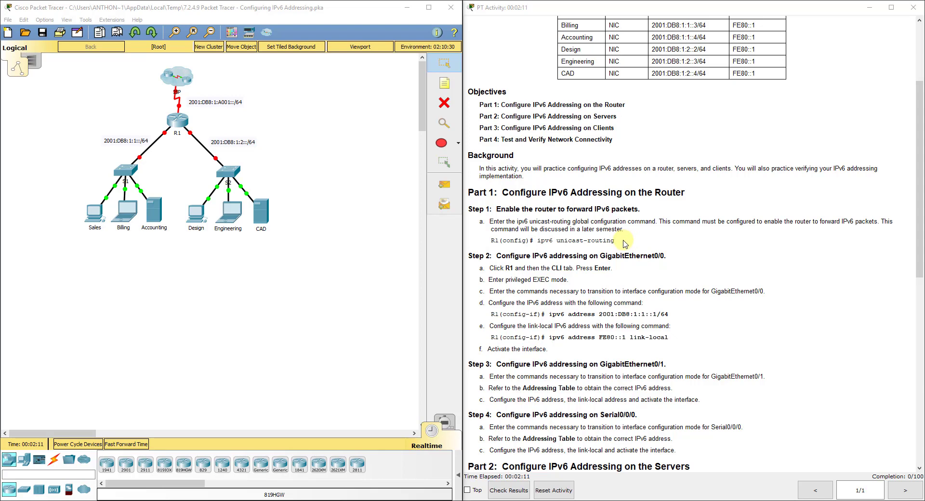
{"action": "double_click", "coordinate": [579, 240]}
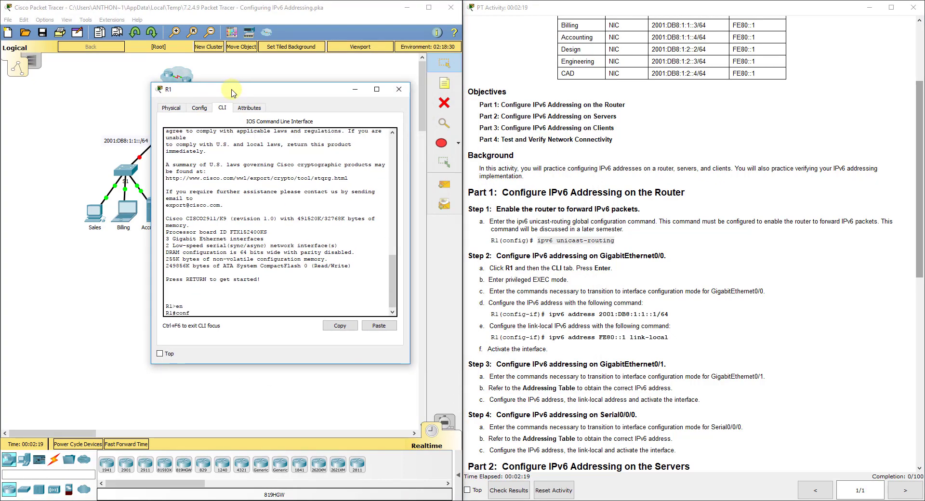
{"action": "type", "text": "config t"}
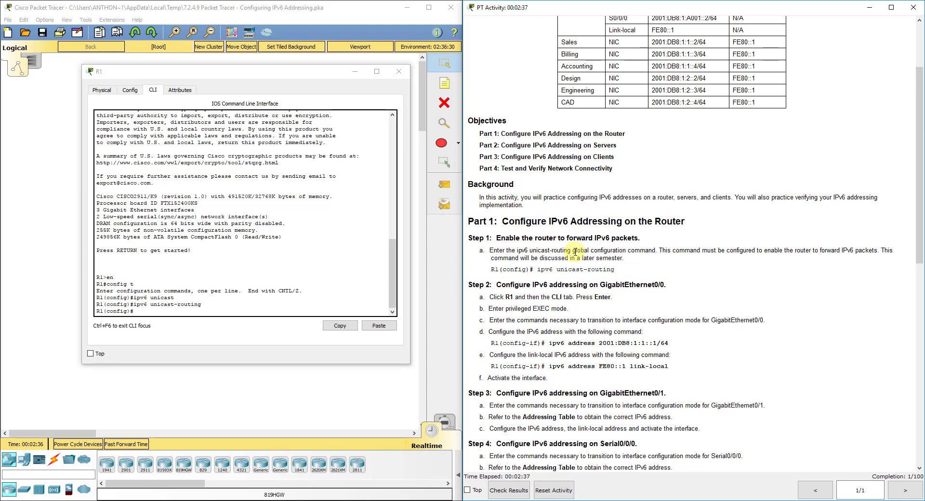
{"action": "scroll", "scroll_direction": "up", "scroll_amount": 3}
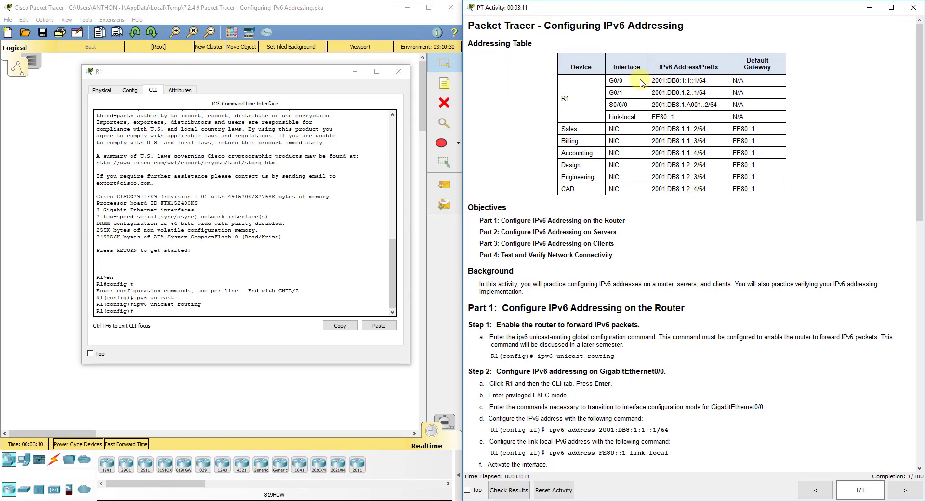
{"action": "mouse_move", "coordinate": [664, 237]}
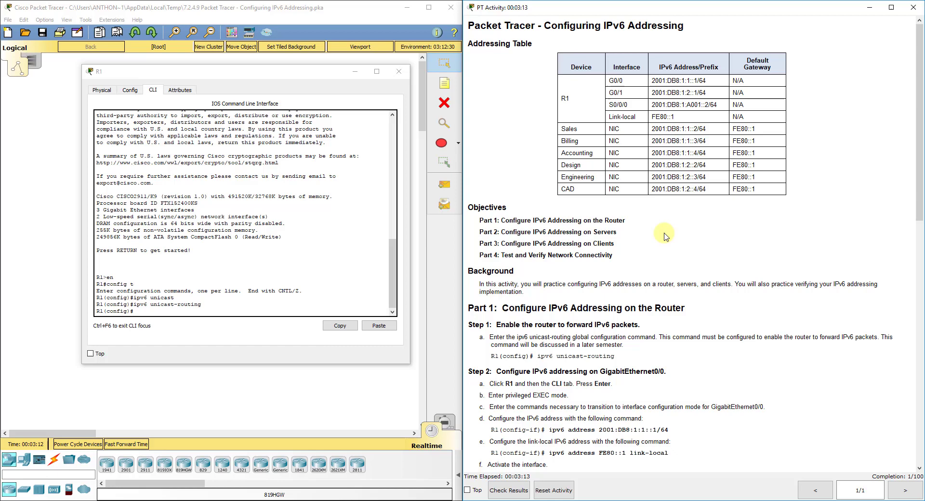
- Assign R1's G0/0 the global address 2001:DB8:1:1::1/64
{"action": "scroll", "scroll_direction": "down", "scroll_amount": 3}
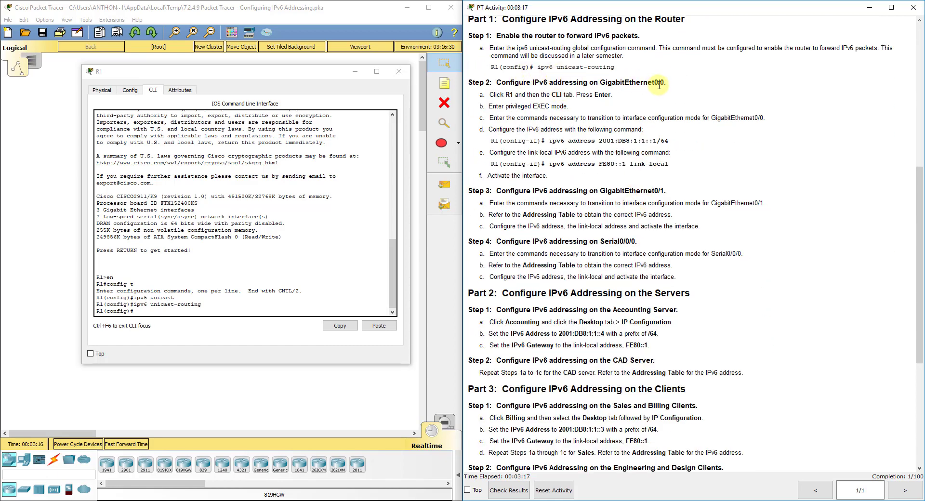
{"action": "mouse_move", "coordinate": [193, 314]}
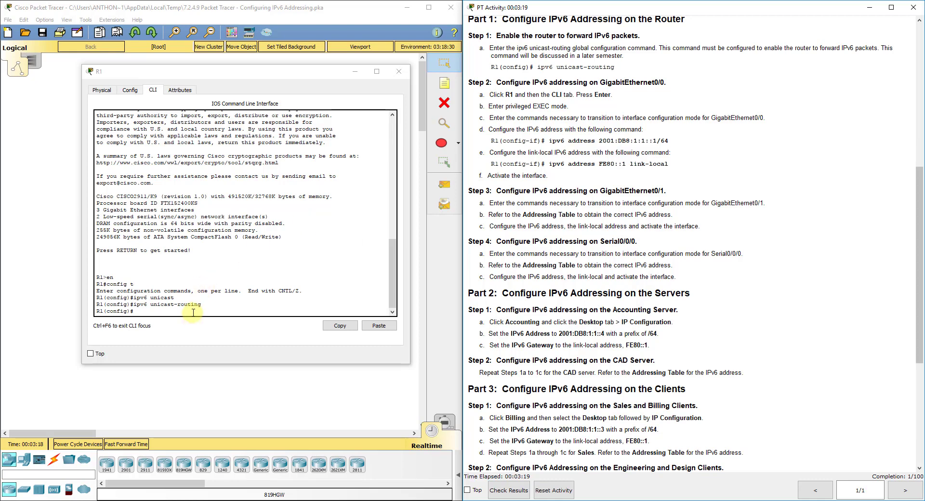
{"action": "type", "text": "int"}
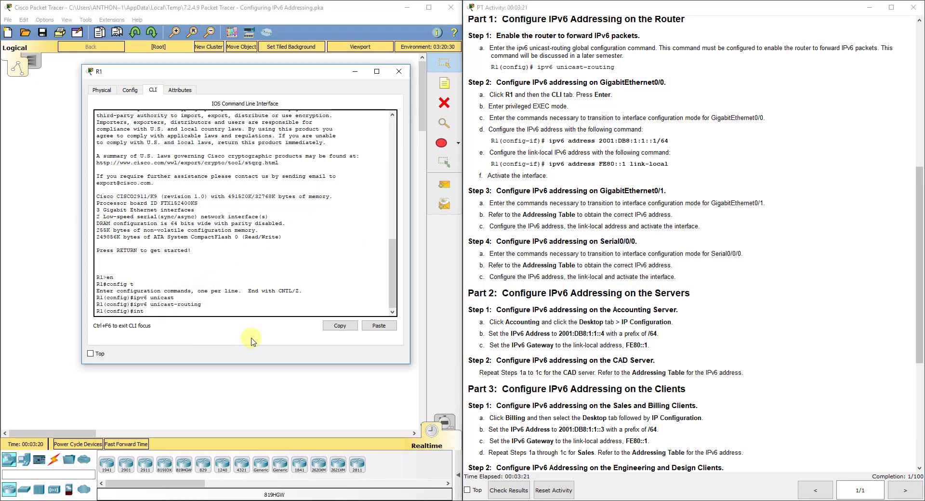
{"action": "type", "text": "g0/0"}
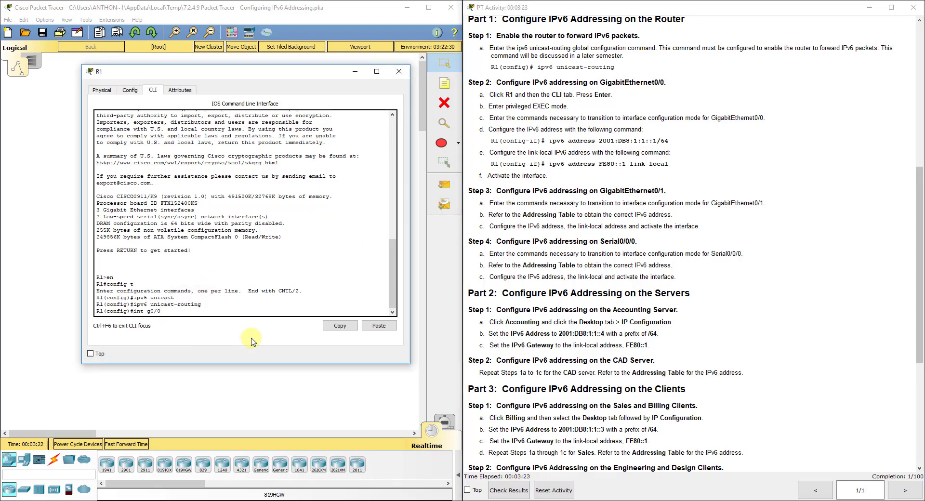
{"action": "key", "text": "Return"}
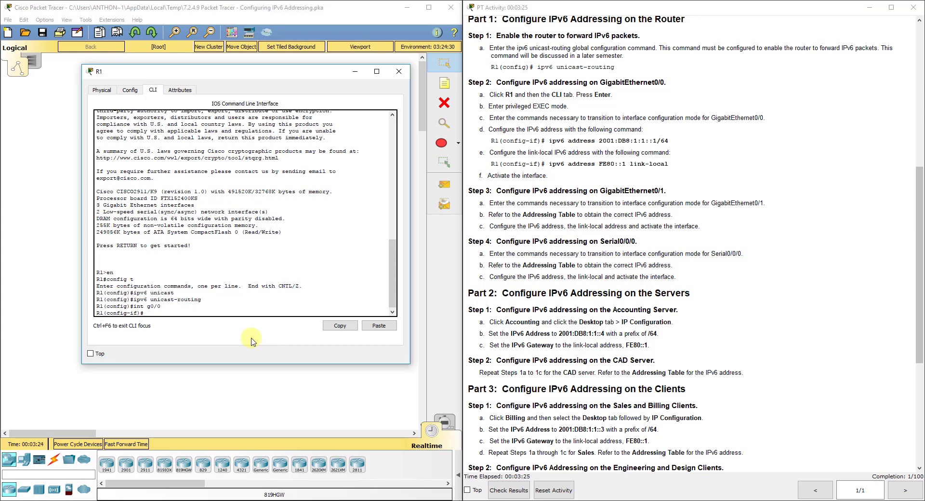
{"action": "type", "text": "ipv6 a"}
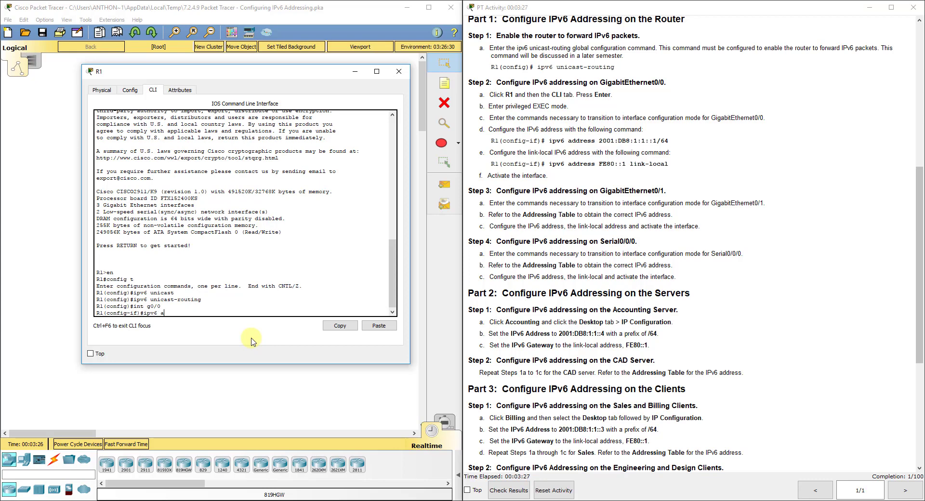
{"action": "type", "text": "dd"}
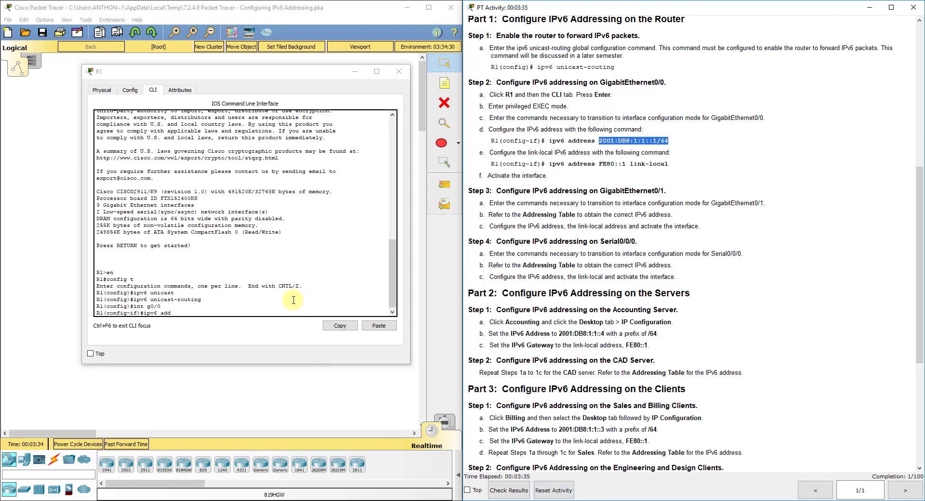
{"action": "type", "text": "2001:DB8:1:1::1/64"}
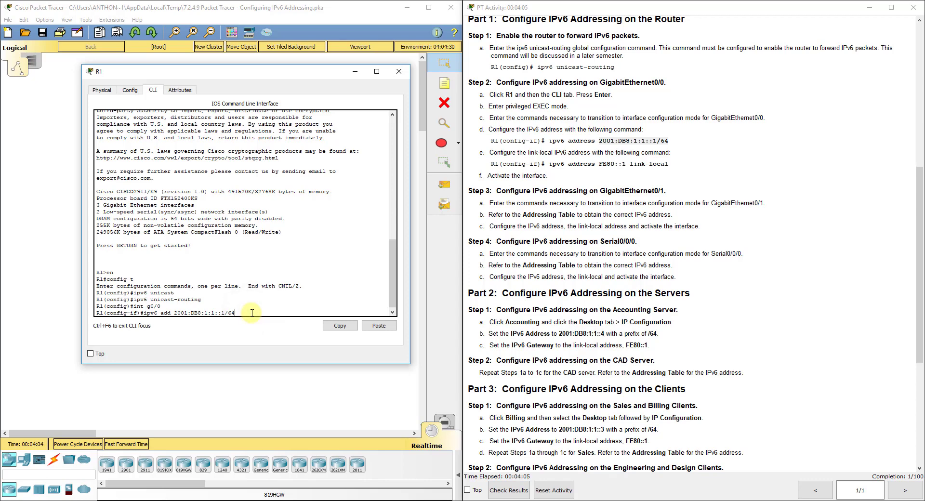
{"action": "key", "text": "Return"}
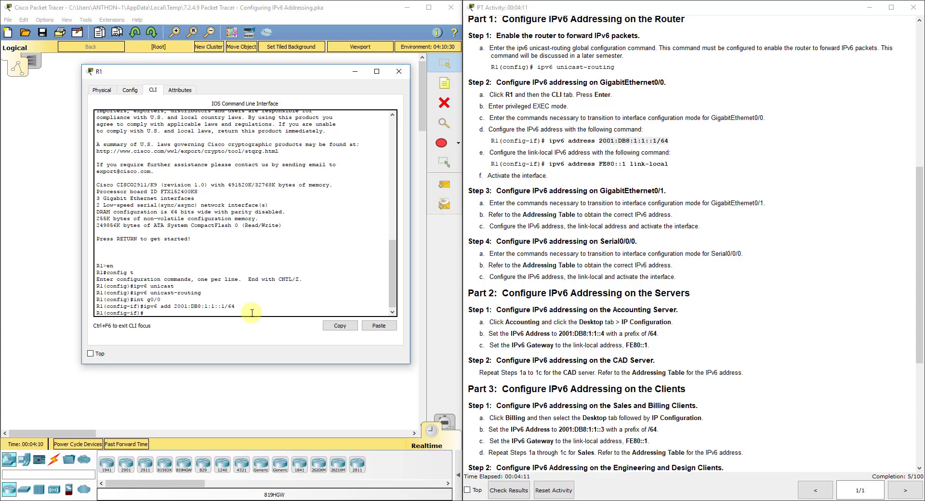
- Add link-local FE80::1 to G0/0, bring it up with no shut, and exit
{"action": "type", "text": "ipv6 add"}
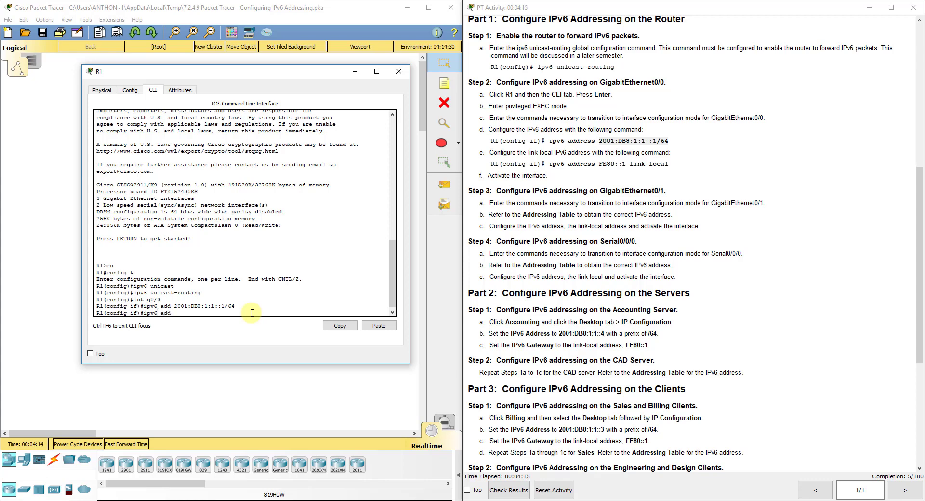
{"action": "type", "text": "FE"}
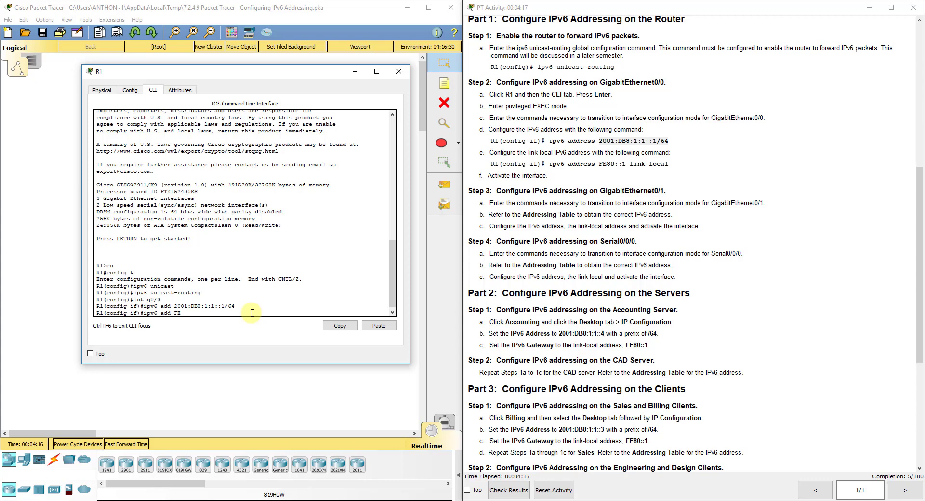
{"action": "type", "text": "80::"}
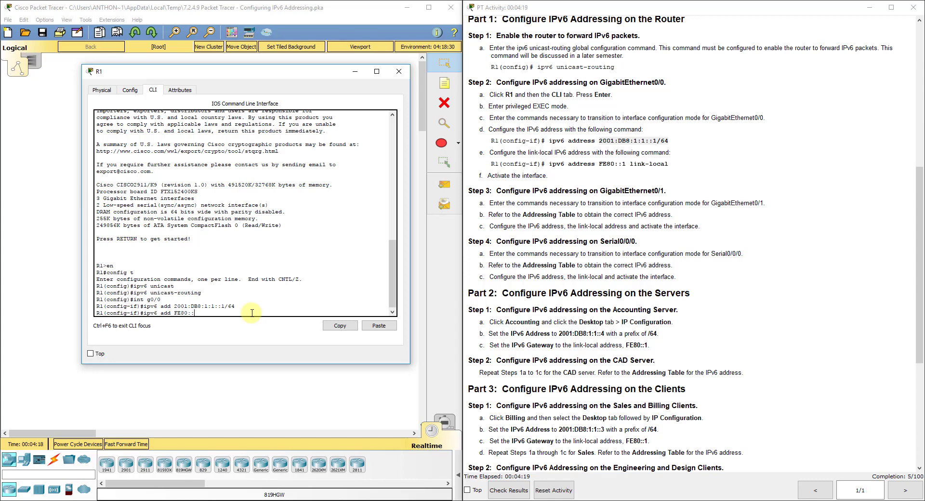
{"action": "type", "text": "1 link-local"}
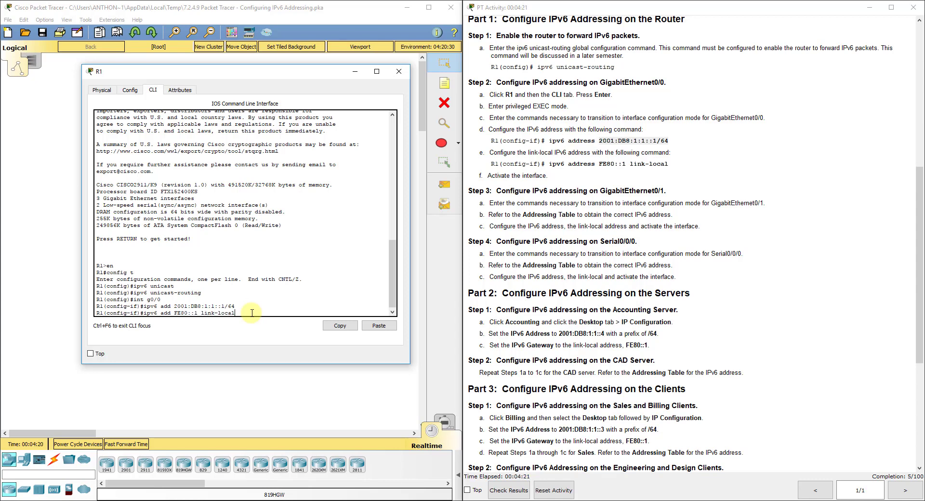
{"action": "mouse_move", "coordinate": [250, 326]}
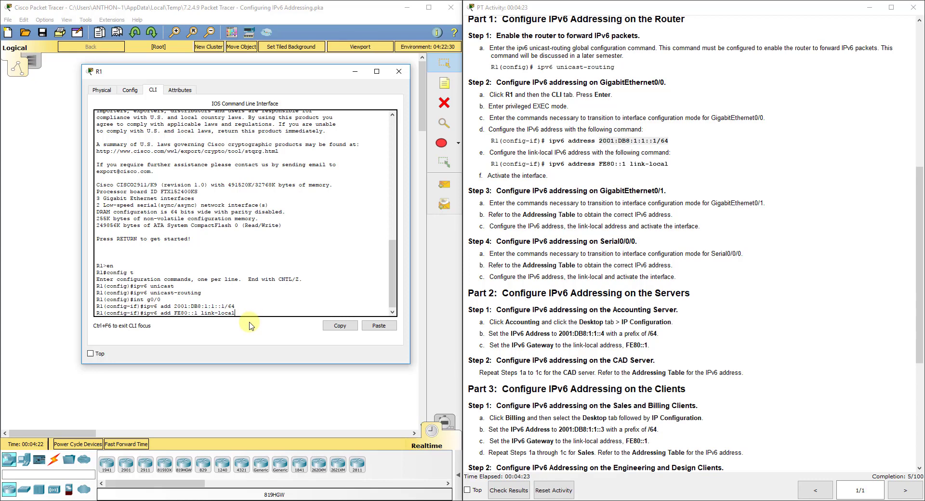
{"action": "type", "text": "no sh"}
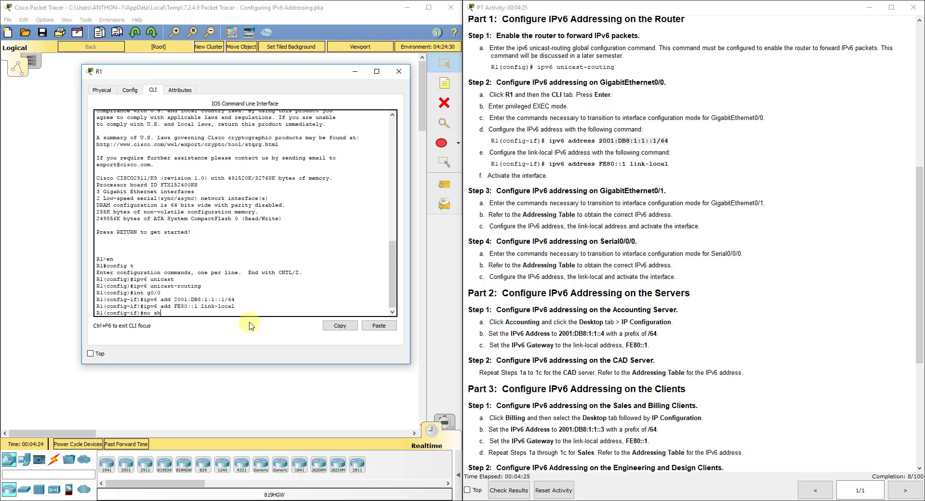
{"action": "key", "text": "Return"}
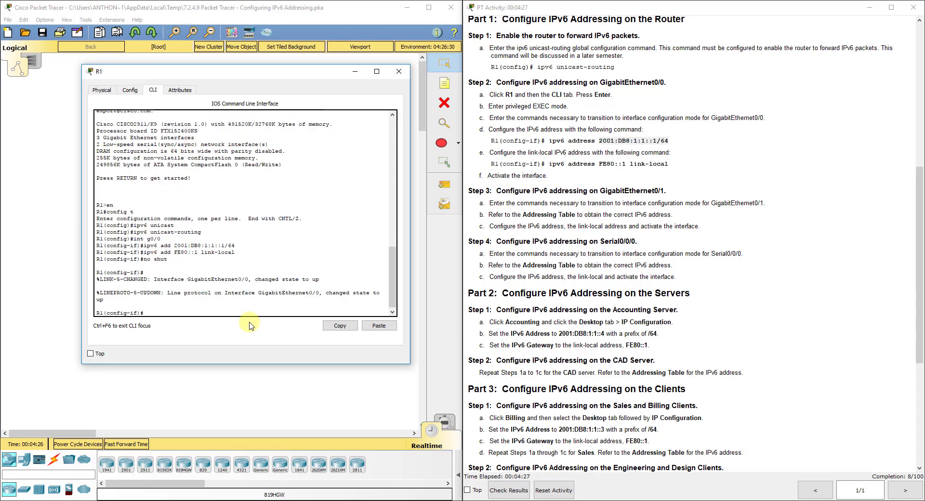
{"action": "type", "text": "exit"}
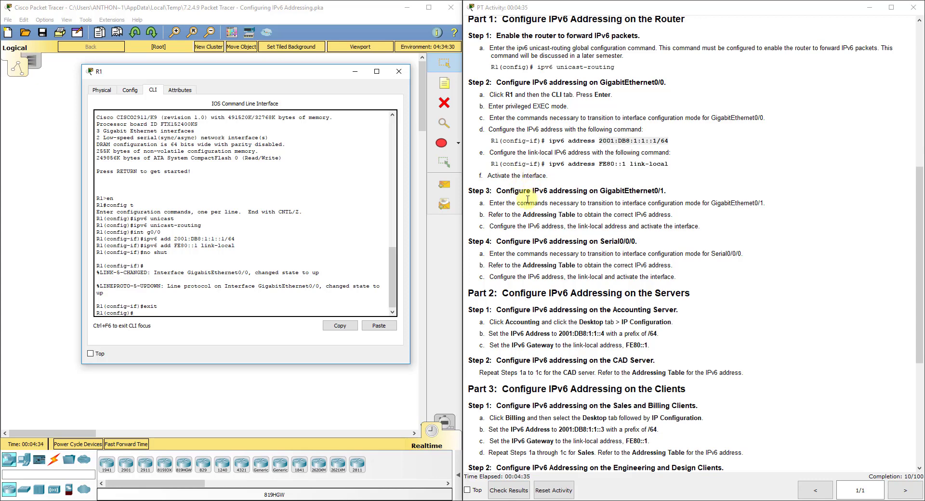
- Assign R1's G0/1 2001:DB8:1:2::1/64 and link-local FE80::1, then bring it up
{"action": "type", "text": "int g0/1"}
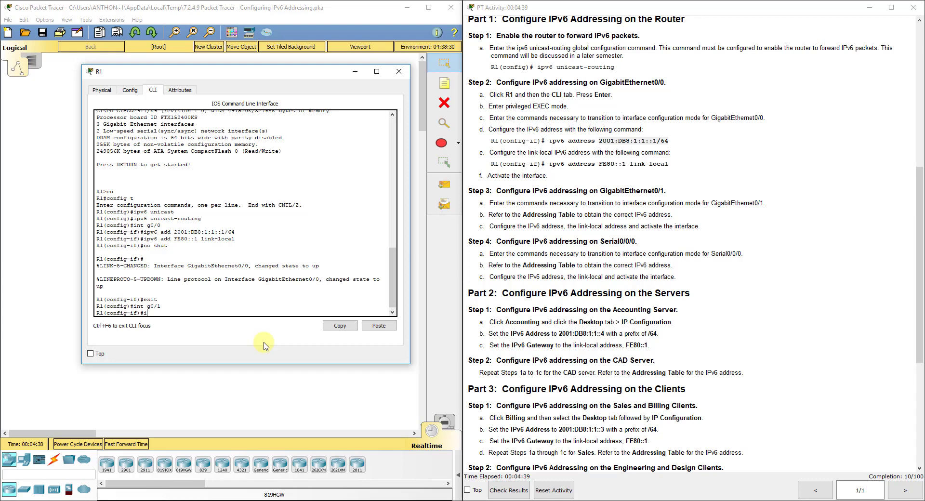
{"action": "type", "text": "ipv6 add"}
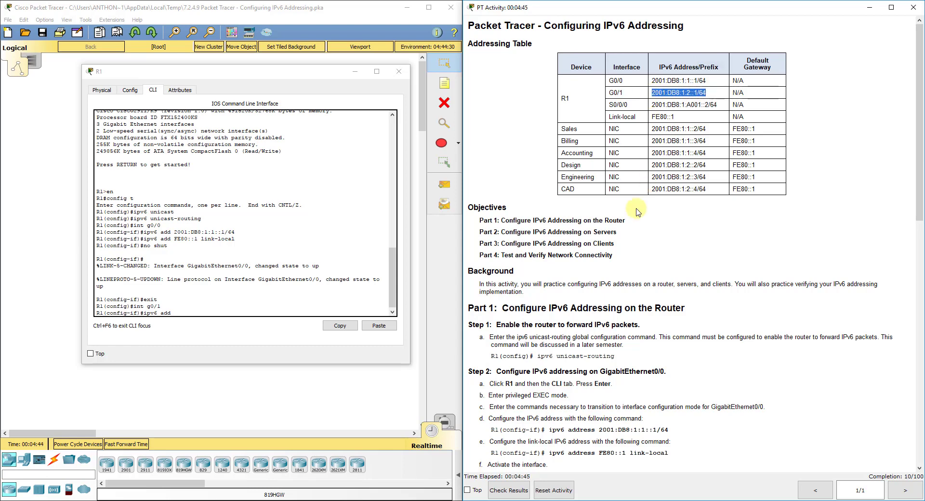
{"action": "type", "text": "2001:DB8:1:2::1/64"}
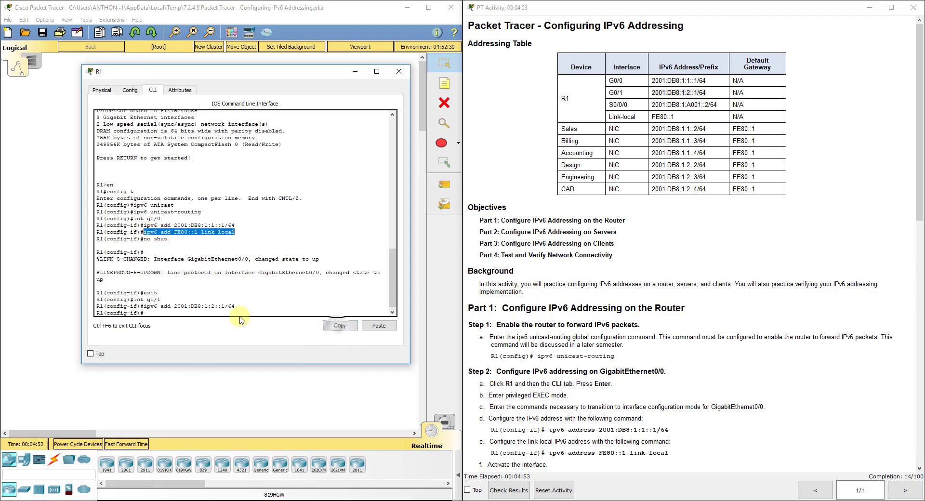
{"action": "type", "text": "ipv6 add FE80::1 link-local"}
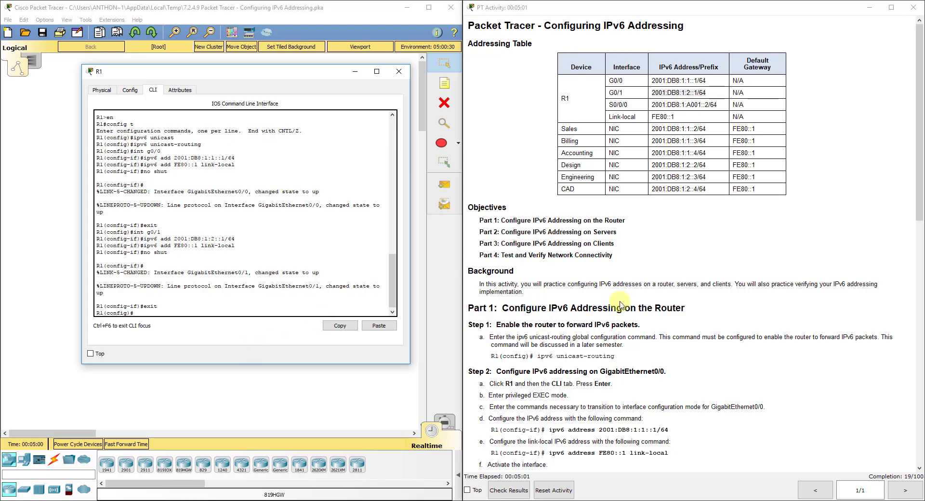
- Assign R1's Serial0/0/0 2001:DB8:1:A001::2/64 and link-local FE80::1, then bring it up
{"action": "scroll", "scroll_direction": "down", "scroll_amount": 3}
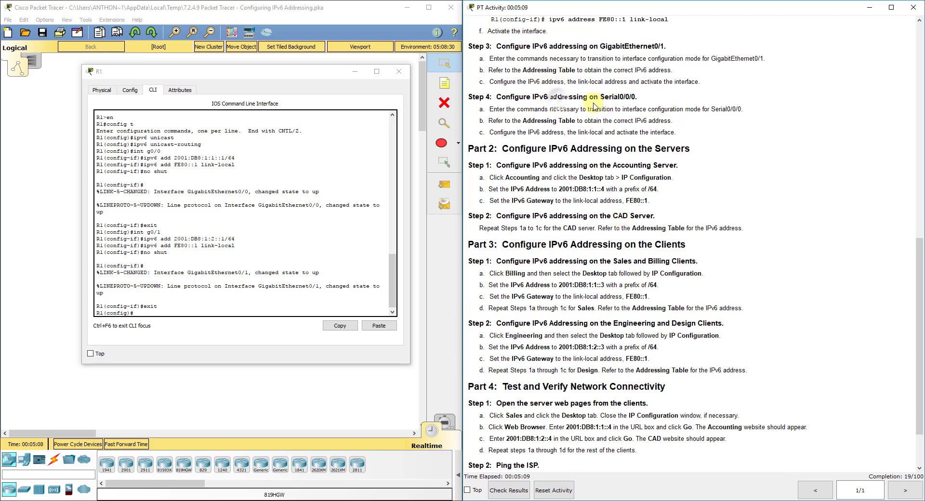
{"action": "mouse_move", "coordinate": [293, 358]}
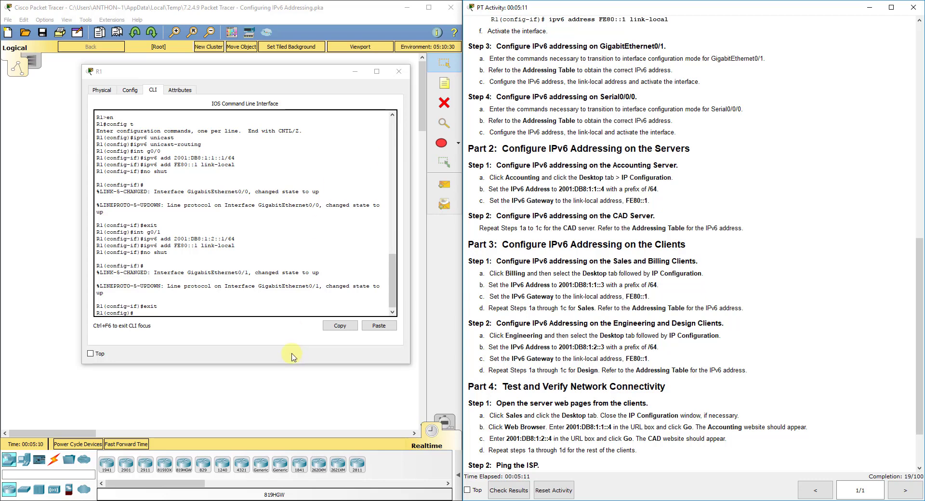
{"action": "type", "text": "int s0/0/0"}
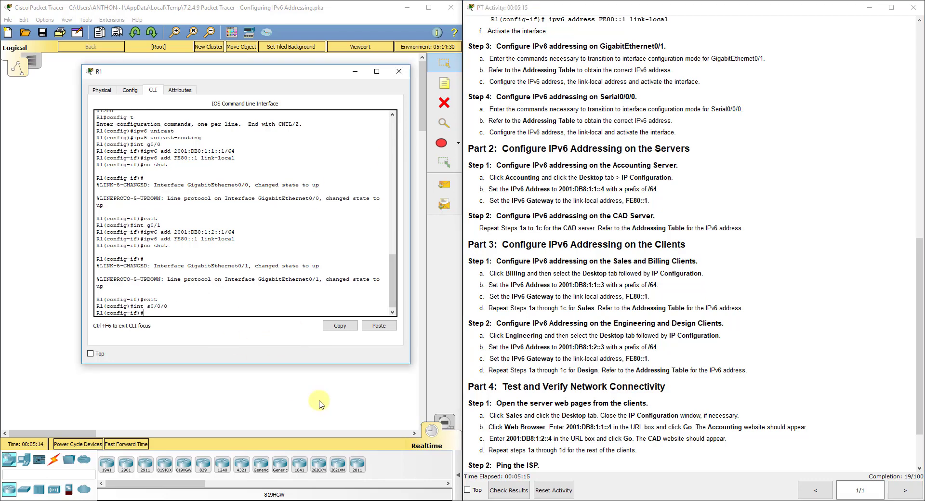
{"action": "type", "text": "ipv6 add"}
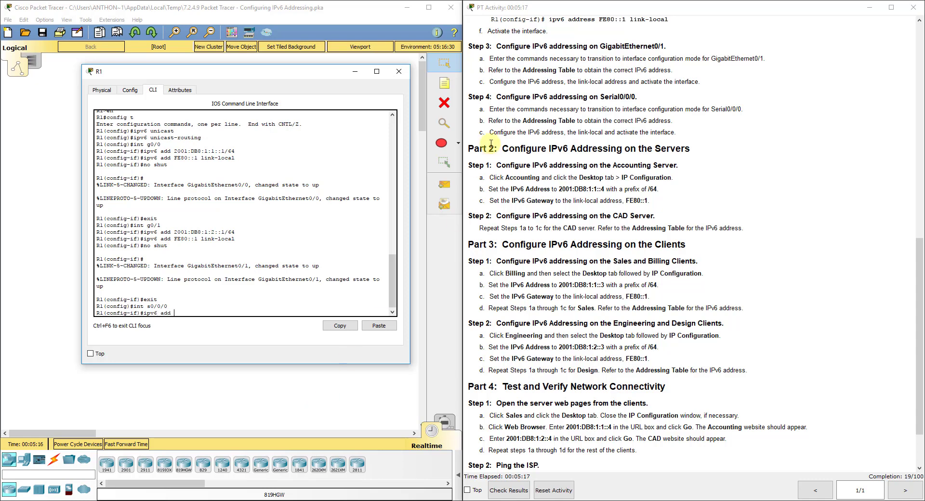
{"action": "scroll", "scroll_direction": "up", "scroll_amount": 3}
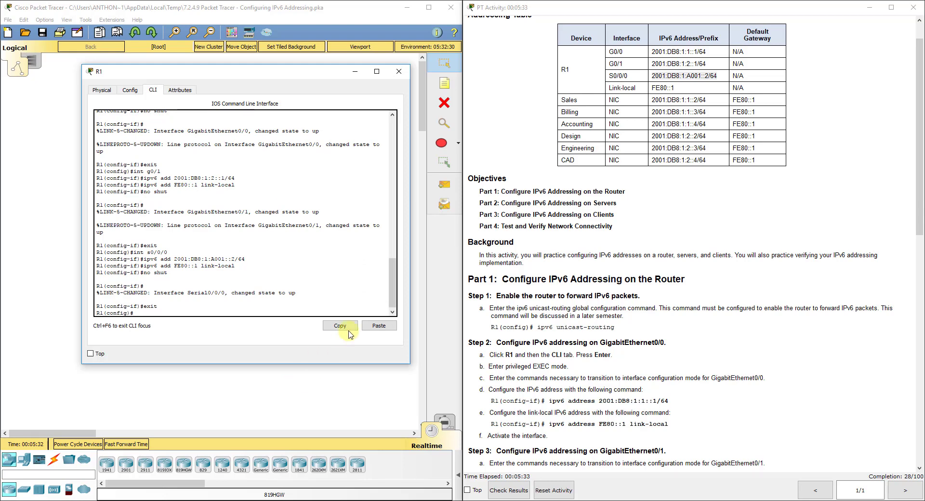
- Close R1's session and bring up the Accounting server's Desktop applications
{"action": "scroll", "scroll_direction": "down", "scroll_amount": 3}
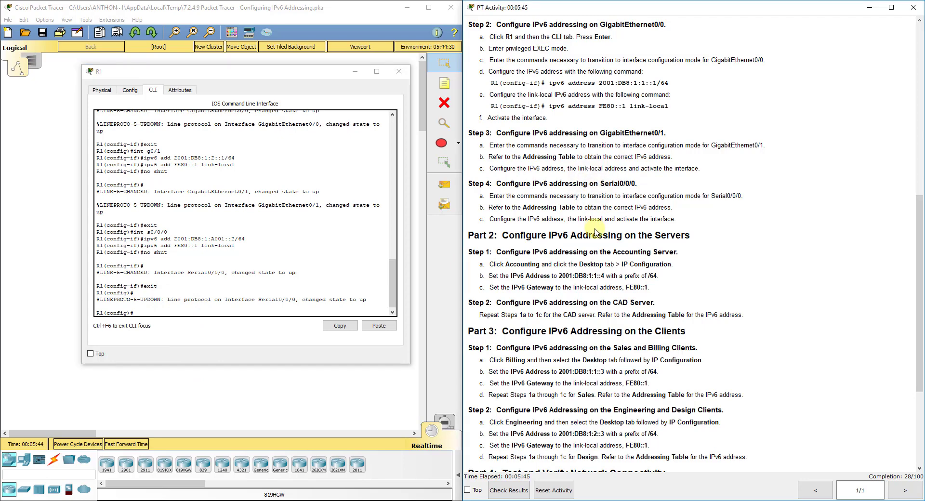
{"action": "scroll", "scroll_direction": "up", "scroll_amount": 3}
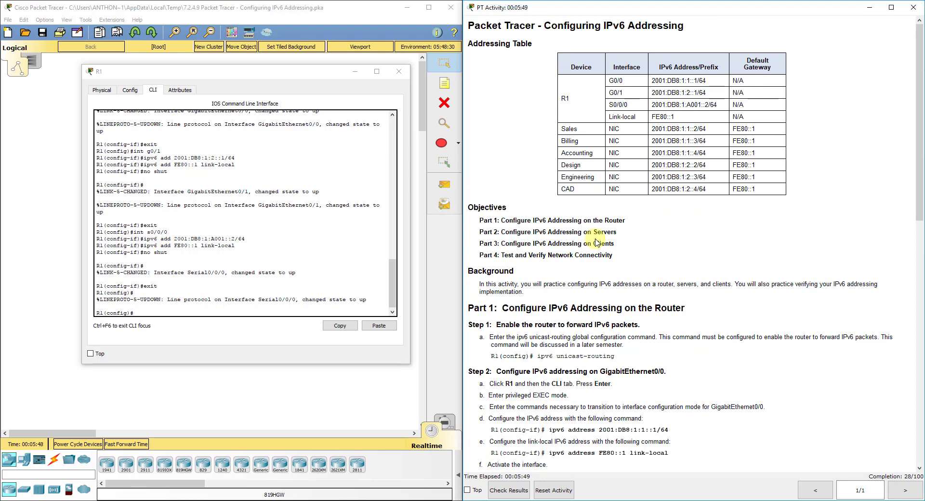
{"action": "mouse_move", "coordinate": [675, 67]}
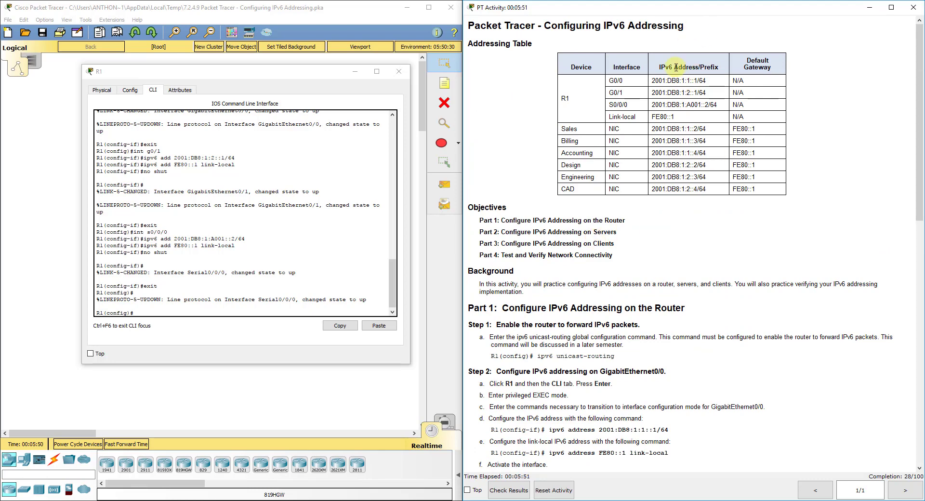
{"action": "mouse_move", "coordinate": [657, 359]}
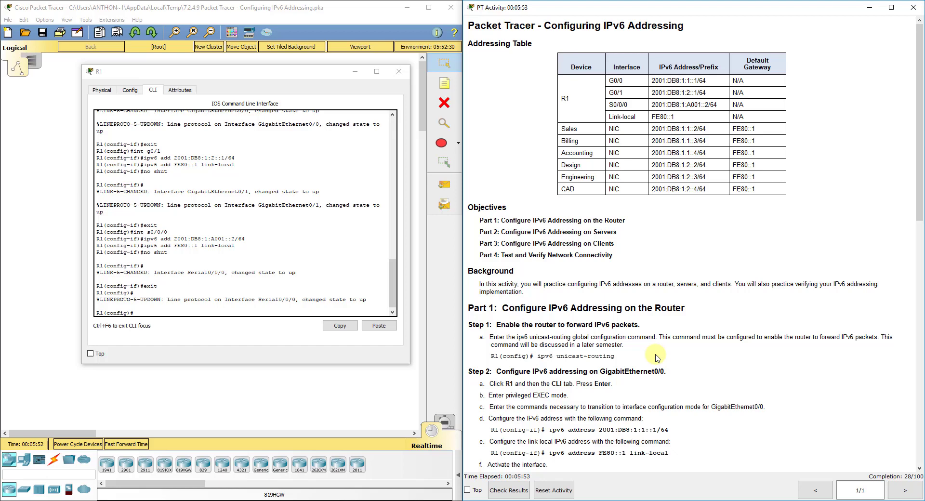
{"action": "scroll", "scroll_direction": "down", "scroll_amount": 3}
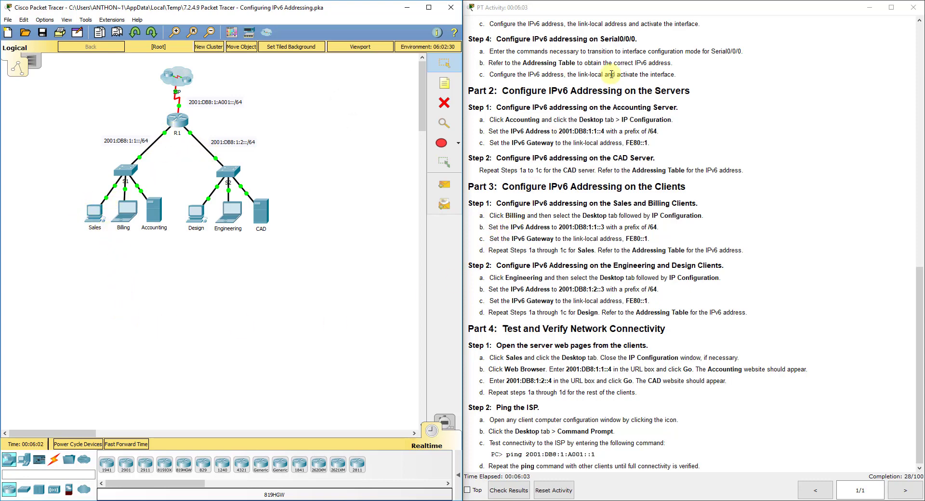
{"action": "mouse_move", "coordinate": [278, 169]}
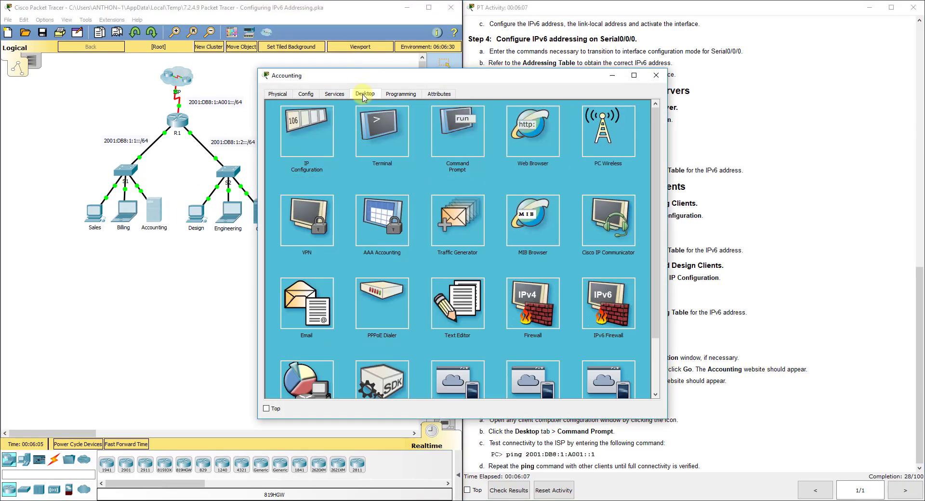
- Enter Accounting's static IPv6 2001:DB8:1:1::4, prefix 64 and gateway FE80::1 in IP Configuration
{"action": "left_click", "coordinate": [305, 130]}
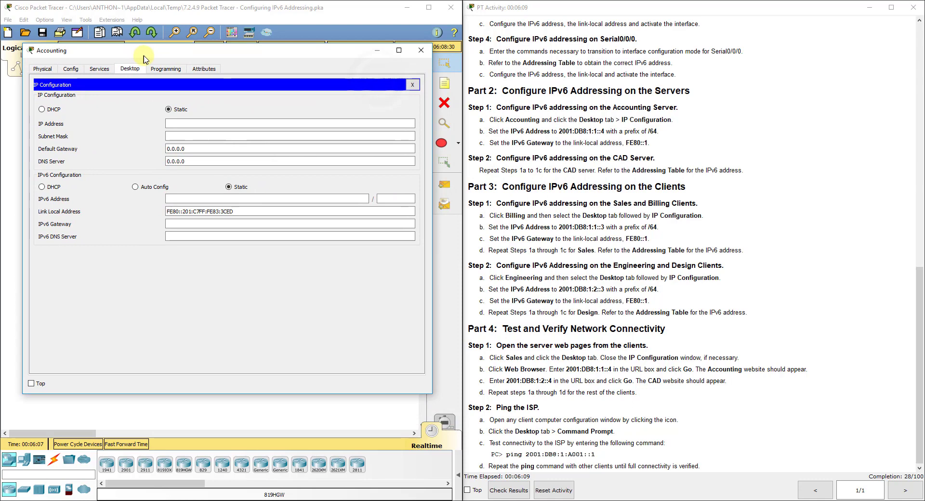
{"action": "mouse_move", "coordinate": [167, 107]}
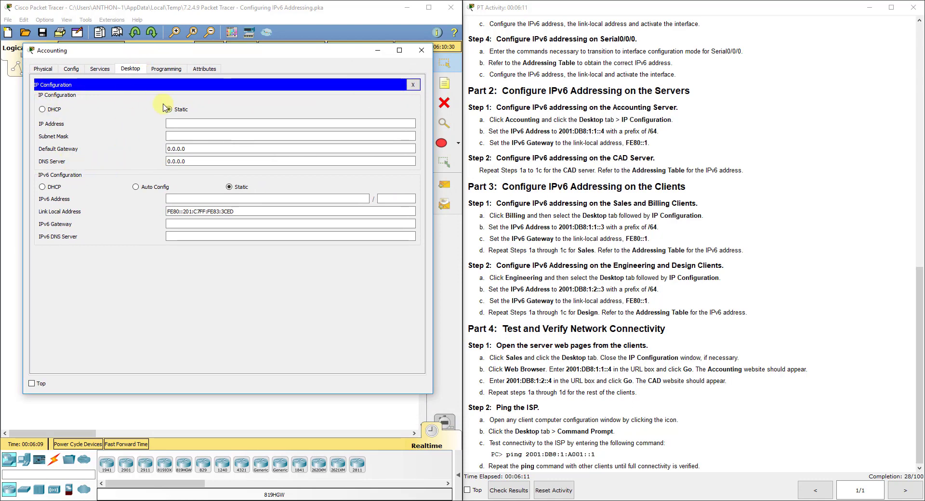
{"action": "mouse_move", "coordinate": [59, 97]}
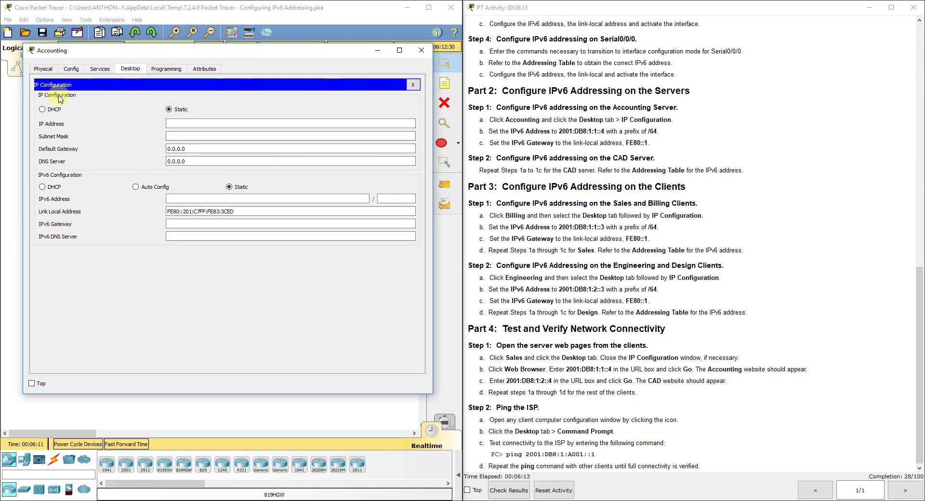
{"action": "left_click", "coordinate": [268, 198]}
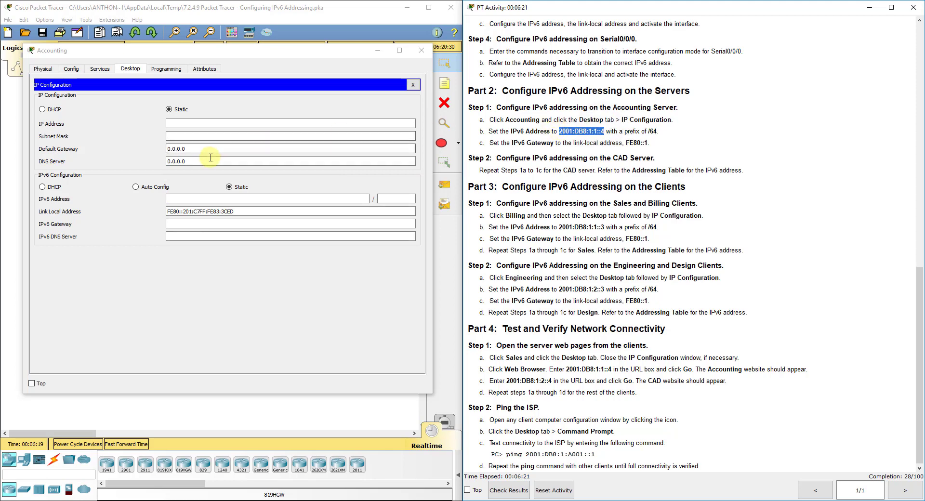
{"action": "type", "text": "2001:DB8:1:1::4"}
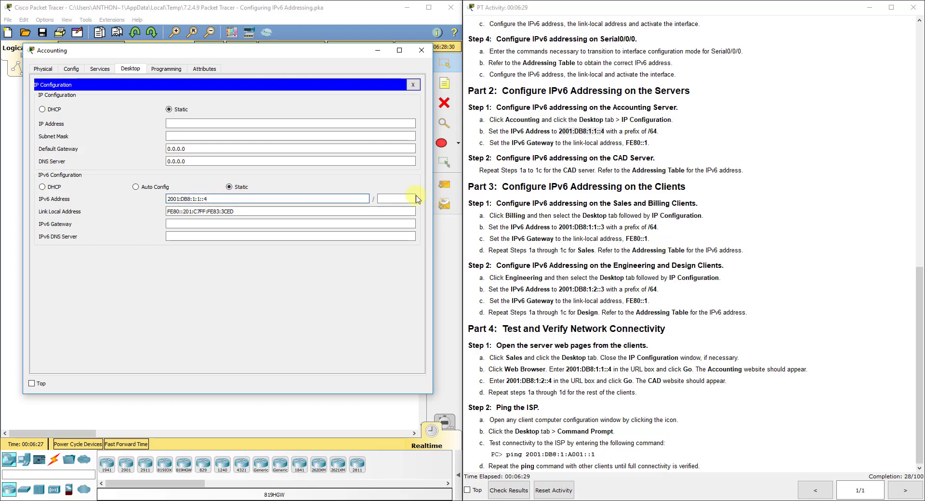
{"action": "type", "text": "64"}
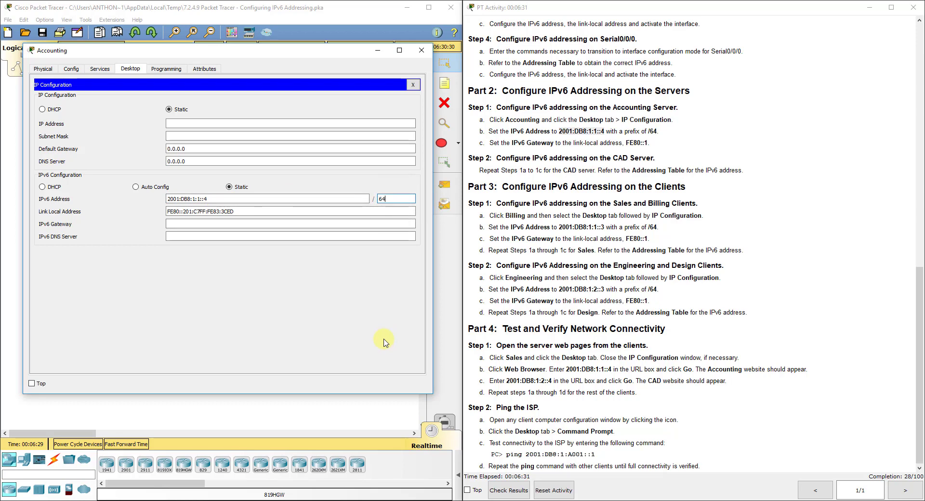
{"action": "mouse_move", "coordinate": [346, 287]}
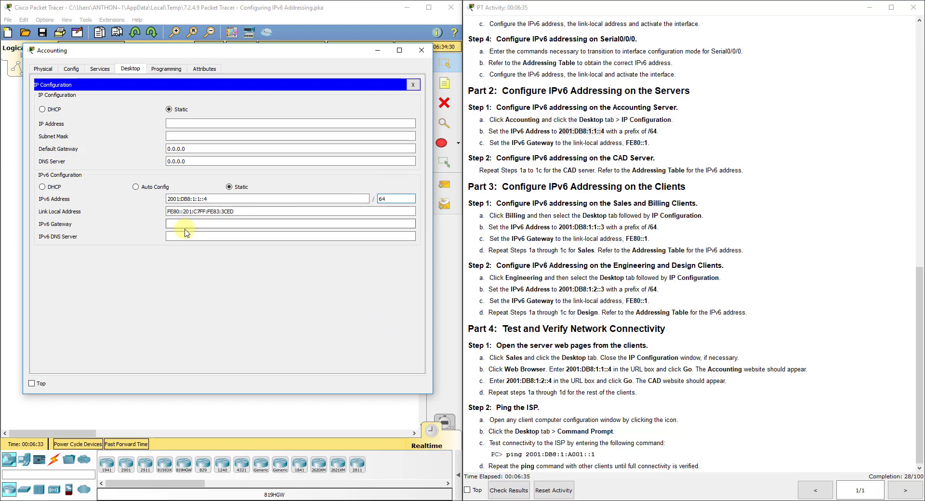
{"action": "left_click", "coordinate": [289, 224]}
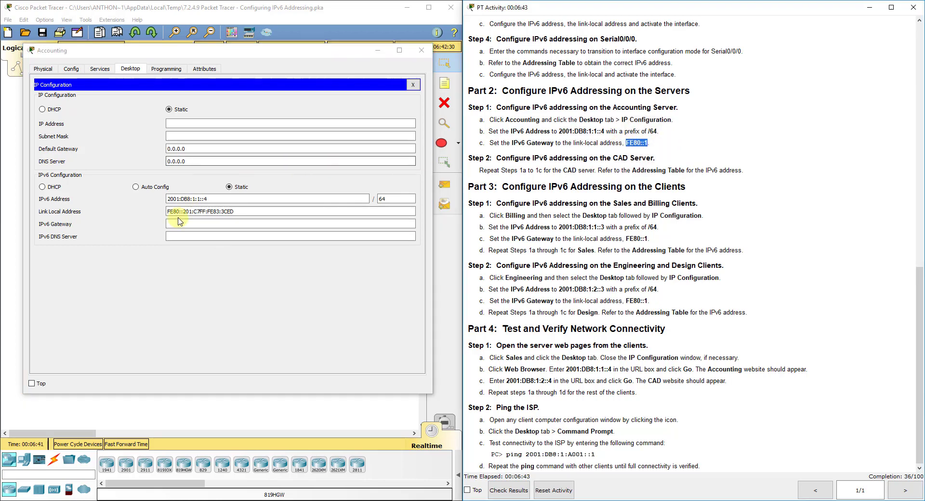
{"action": "type", "text": "FE80::1"}
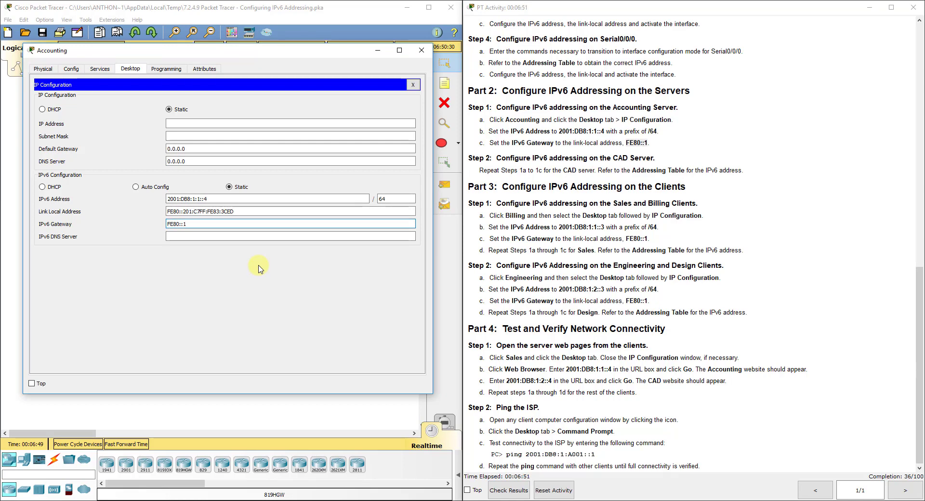
{"action": "mouse_move", "coordinate": [290, 302]}
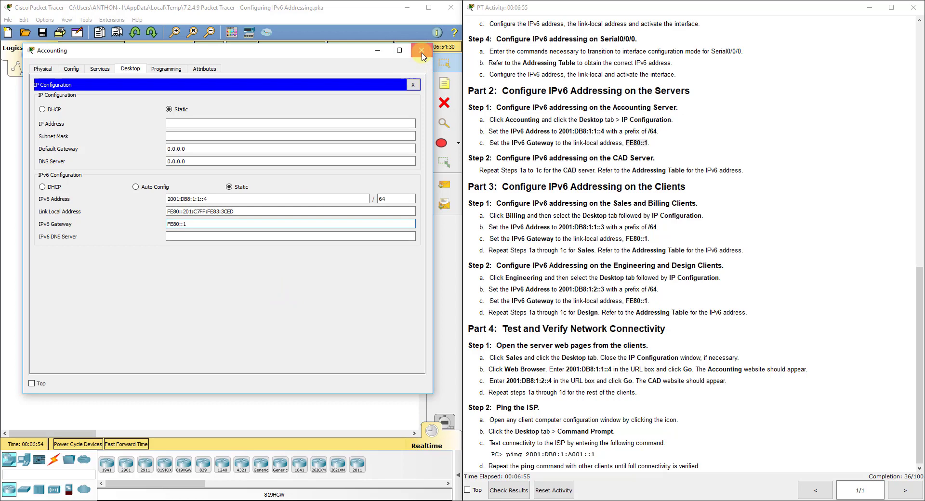
- Switch to CAD's IP Configuration and enter address 2001:DB8:1:2::4 with prefix 64
{"action": "left_click", "coordinate": [421, 50]}
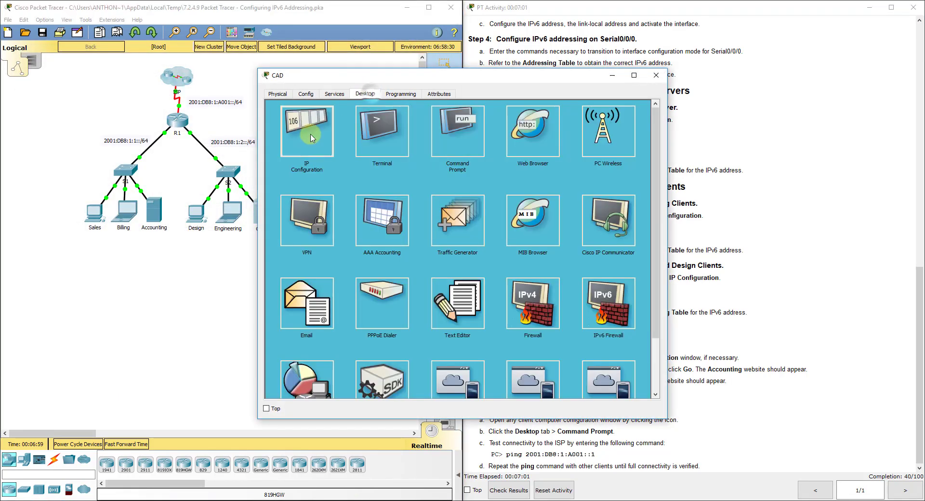
{"action": "left_click", "coordinate": [307, 129]}
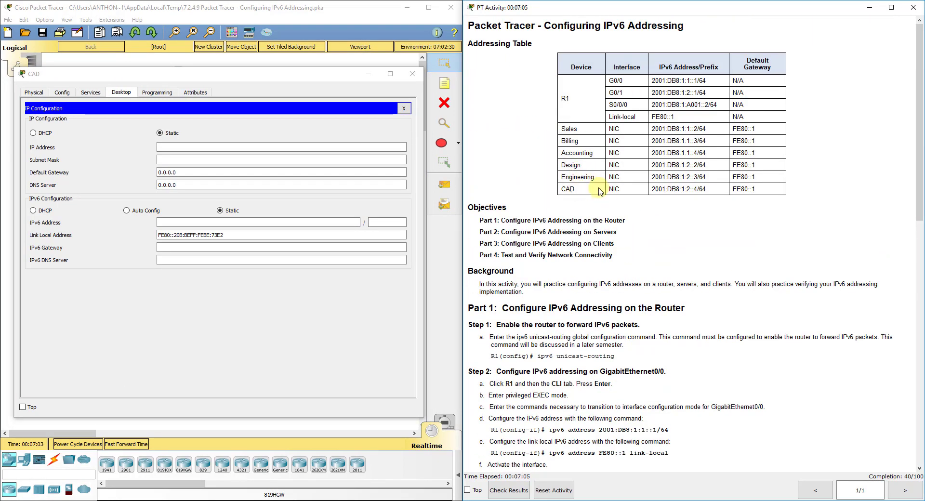
{"action": "double_click", "coordinate": [679, 189]}
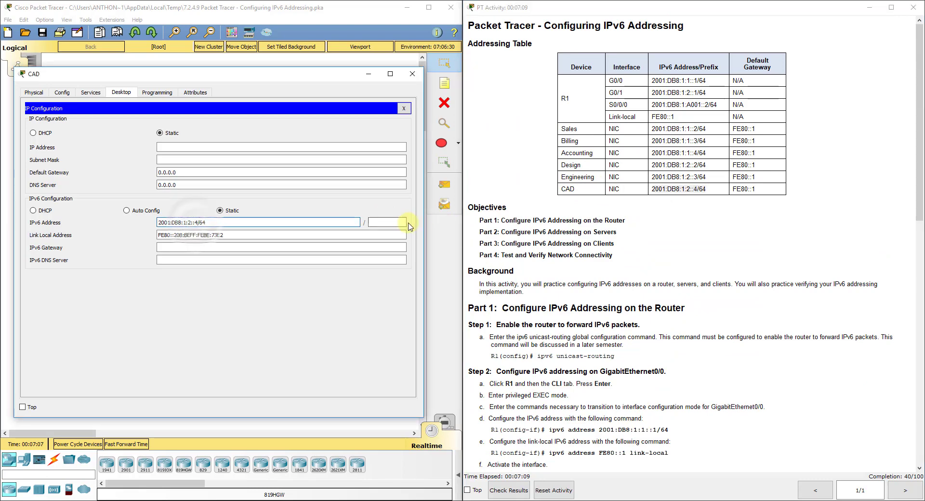
{"action": "left_click", "coordinate": [384, 222]}
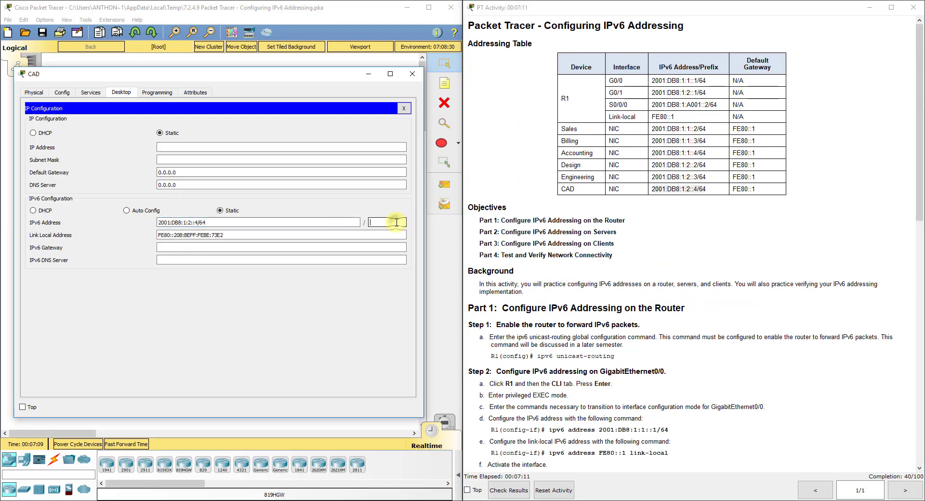
{"action": "type", "text": "64"}
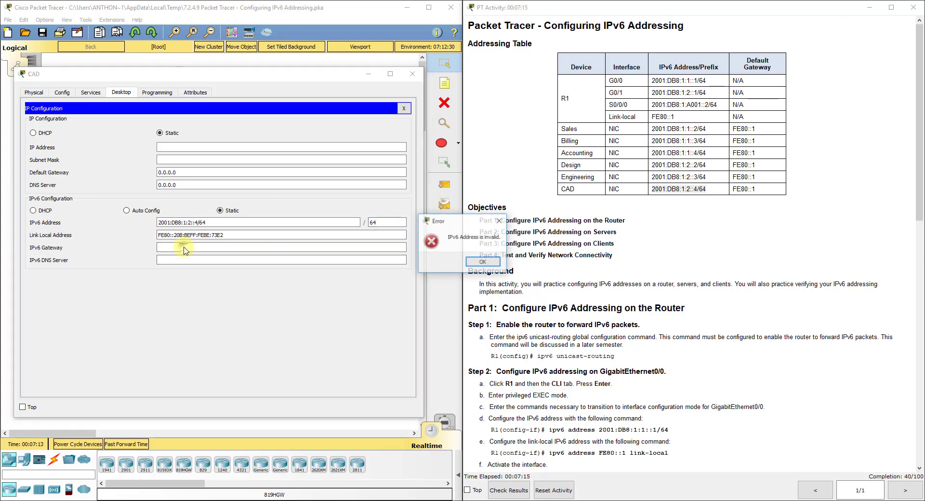
{"action": "left_click", "coordinate": [482, 262]}
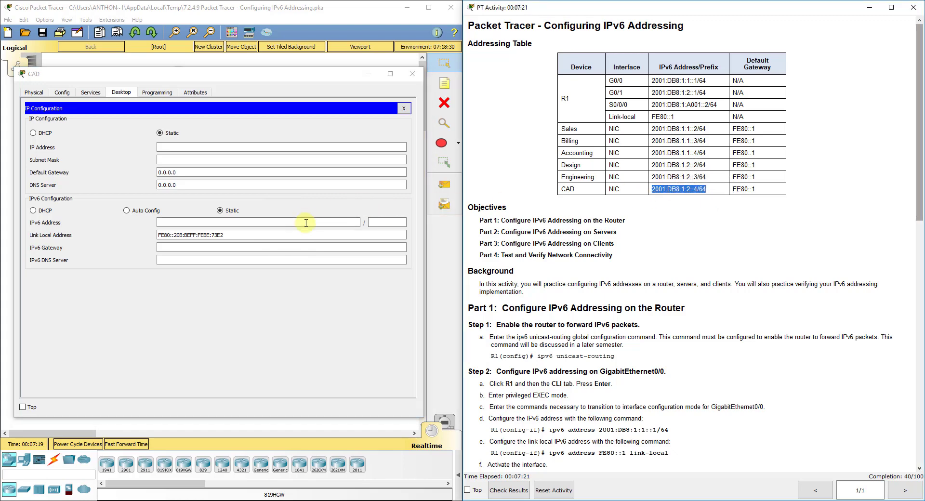
{"action": "type", "text": "2001:DB8:1:2::4"}
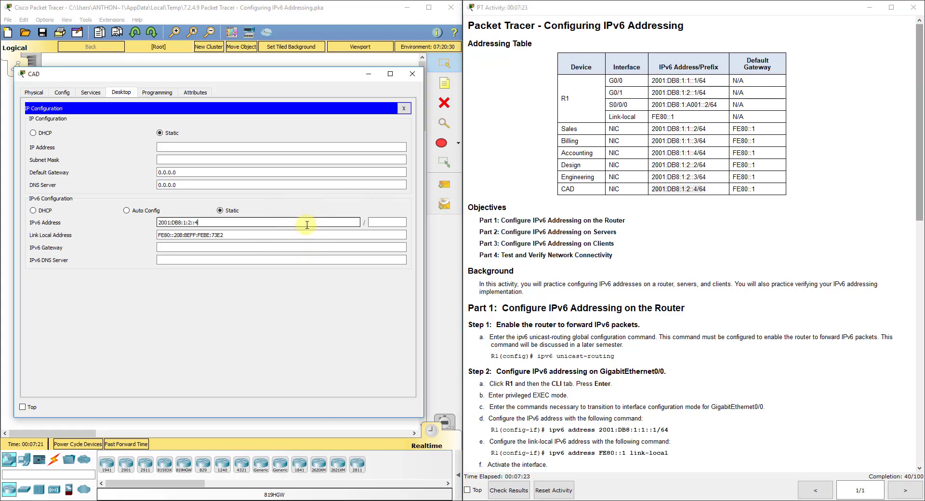
- Set CAD's IPv6 gateway to FE80::1 and close its settings
{"action": "left_click", "coordinate": [387, 222]}
{"action": "type", "text": "64"}
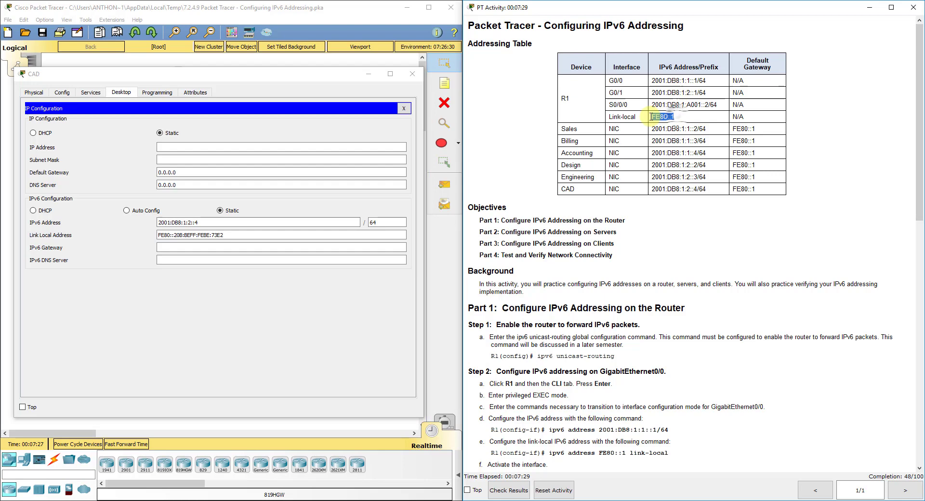
{"action": "type", "text": "FE80::1"}
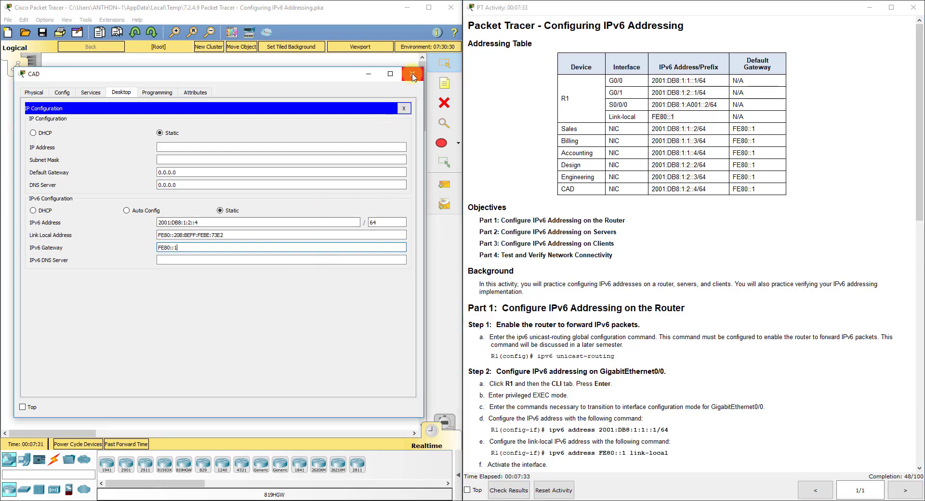
{"action": "left_click", "coordinate": [414, 73]}
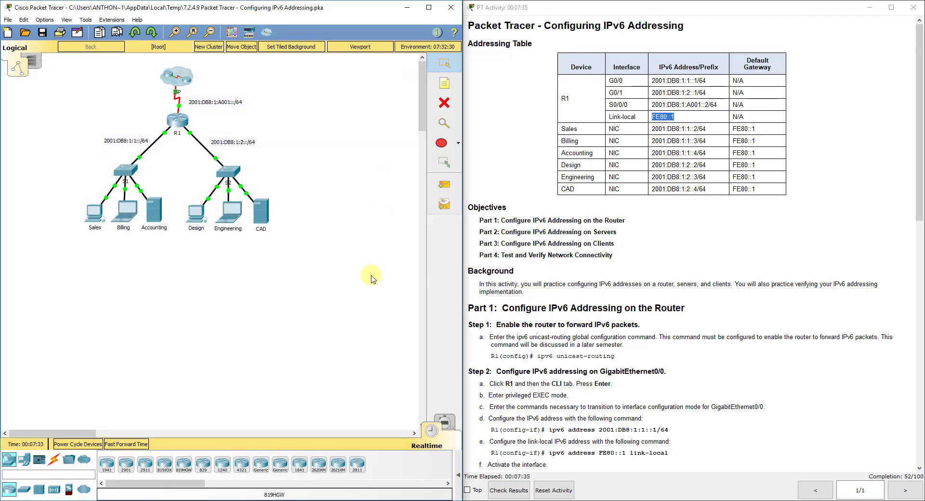
- Enter Sales' IPv6 2001:DB8:1:1::3/64 with gateway FE80::1 and close its settings
{"action": "scroll", "scroll_direction": "down", "scroll_amount": 3}
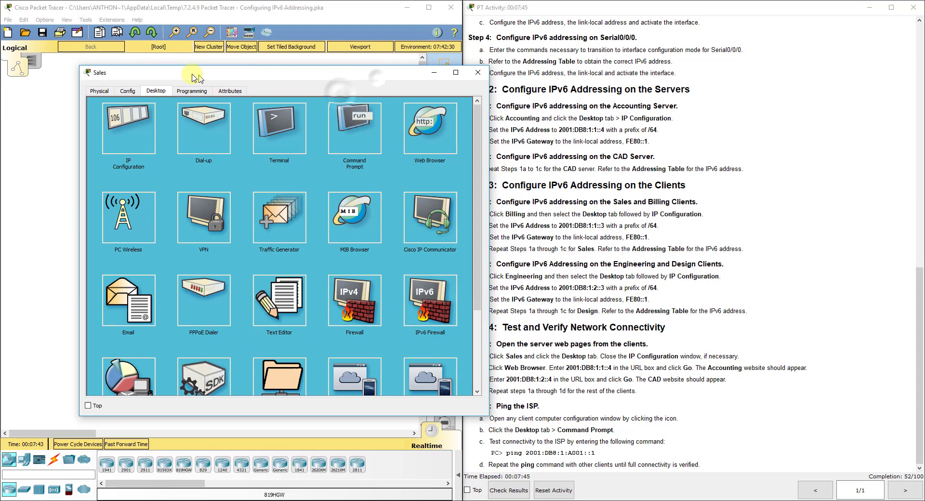
{"action": "left_click", "coordinate": [128, 125]}
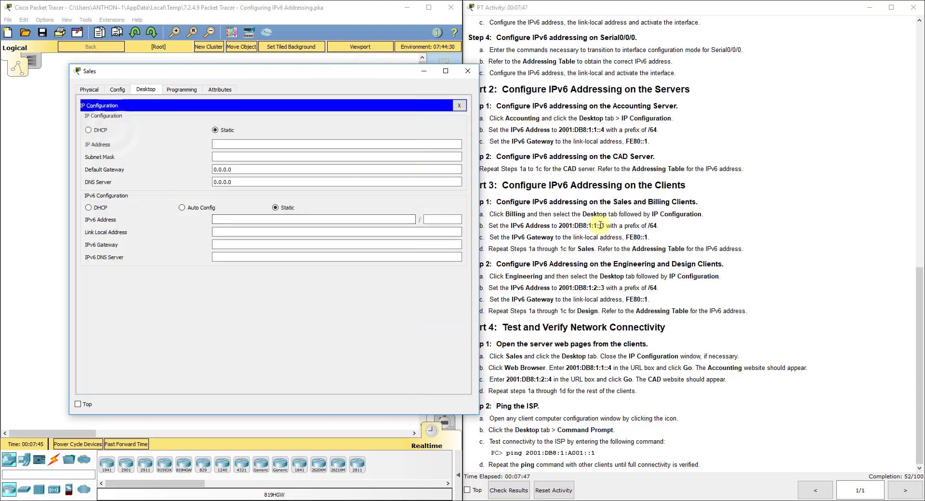
{"action": "double_click", "coordinate": [580, 226]}
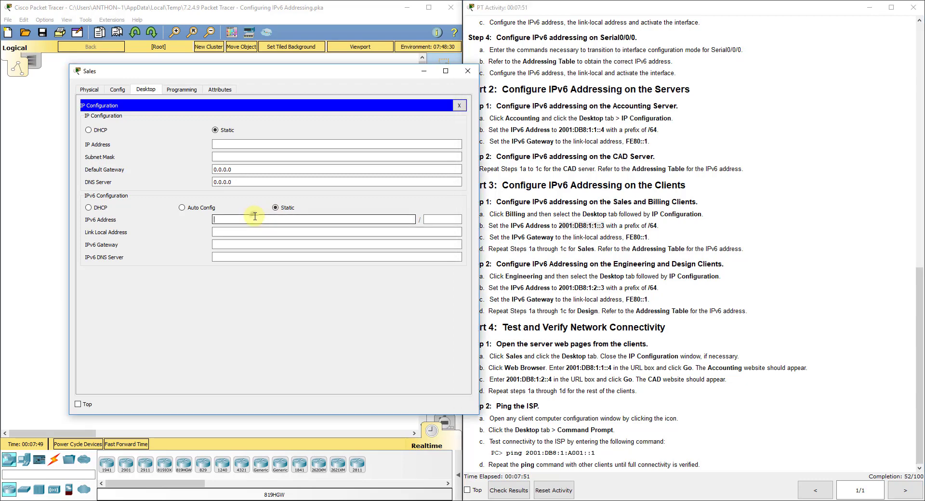
{"action": "type", "text": "2001:DB8:1:1::3"}
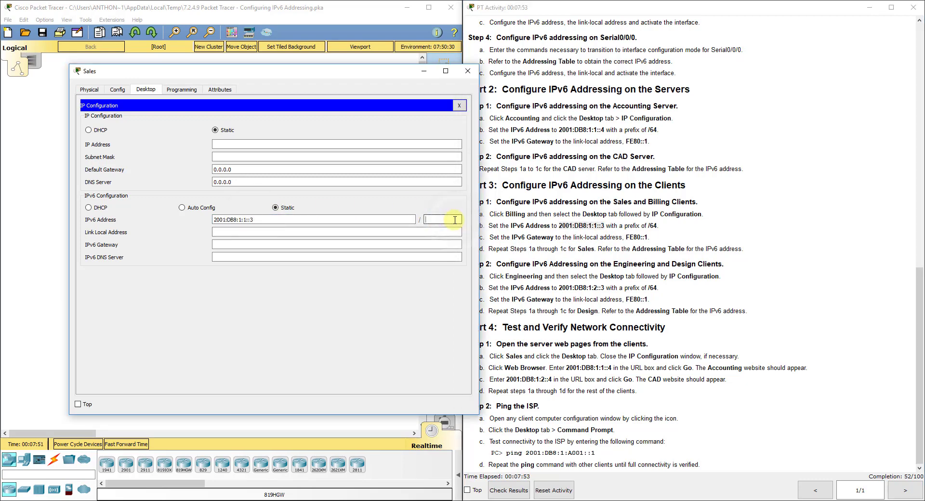
{"action": "type", "text": "64"}
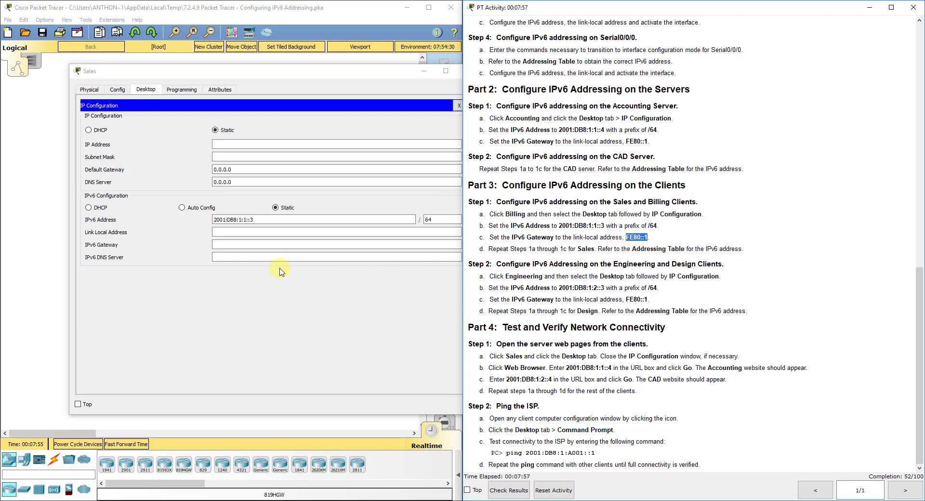
{"action": "type", "text": "FE80::1"}
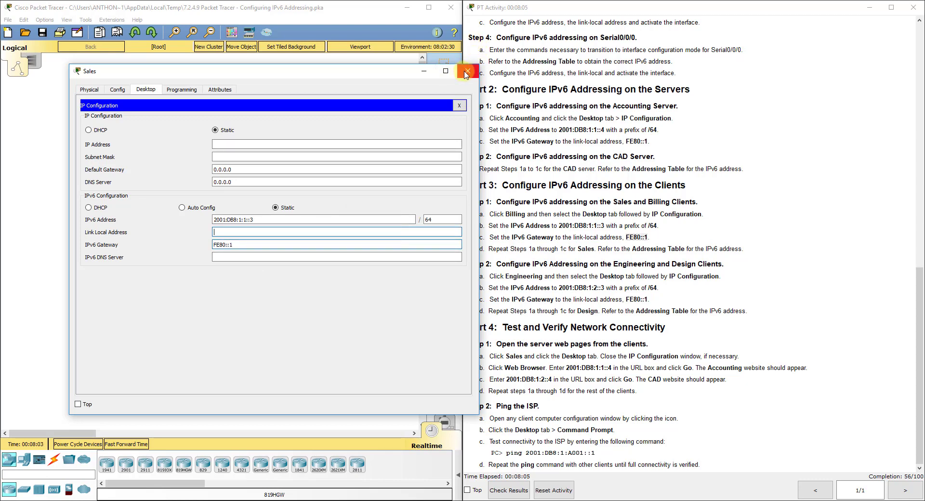
{"action": "mouse_move", "coordinate": [467, 70]}
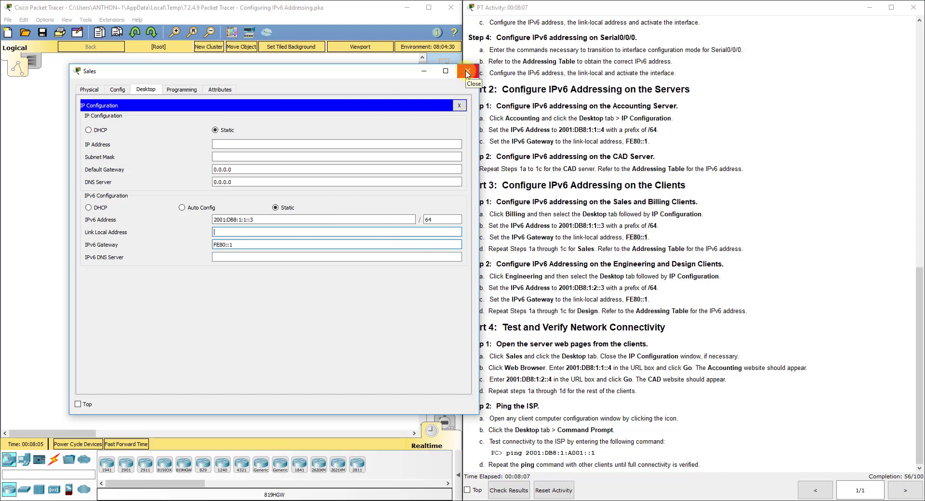
{"action": "left_click", "coordinate": [466, 70]}
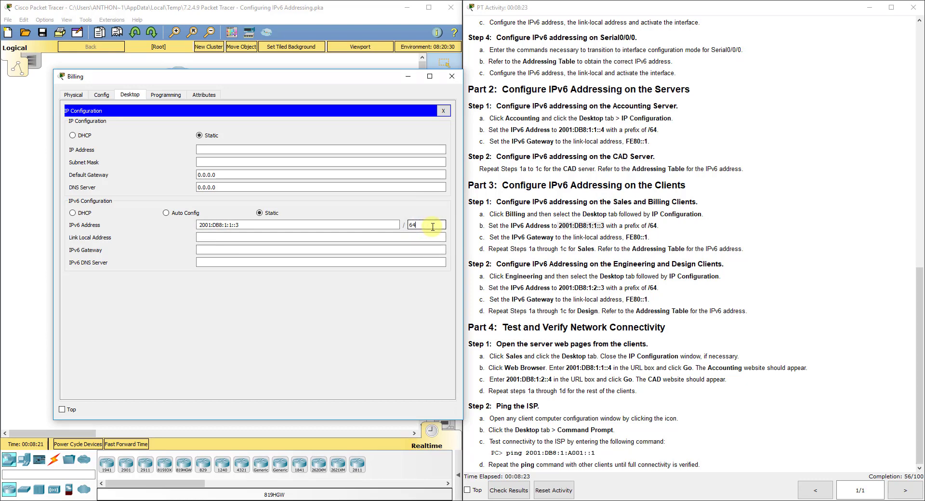
- Enter 2001:DB8:1:1::3 into Billing's IP Configuration fields
{"action": "left_click", "coordinate": [320, 249]}
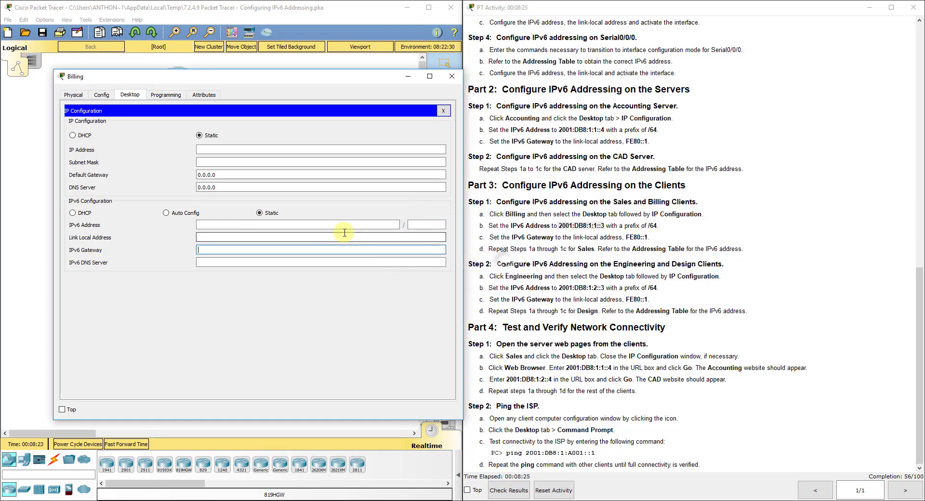
{"action": "double_click", "coordinate": [582, 226]}
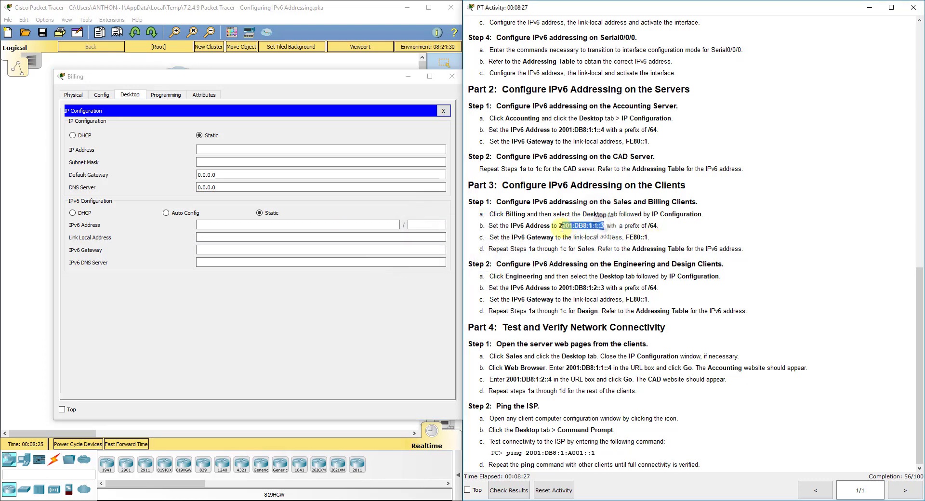
{"action": "type", "text": "2001:DB8:1:1::3"}
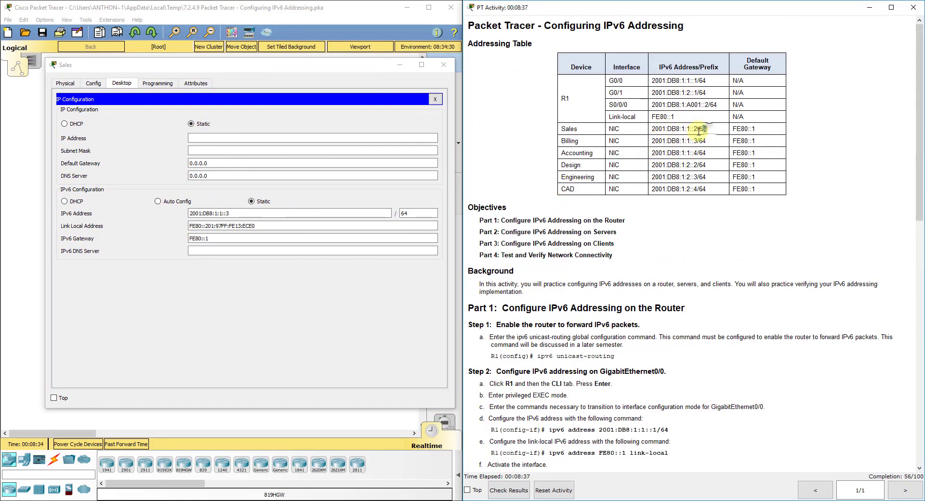
- Correct Sales' IPv6 address to the addressing-table value 2001:DB8:1:1::2 and close its window
{"action": "double_click", "coordinate": [687, 129]}
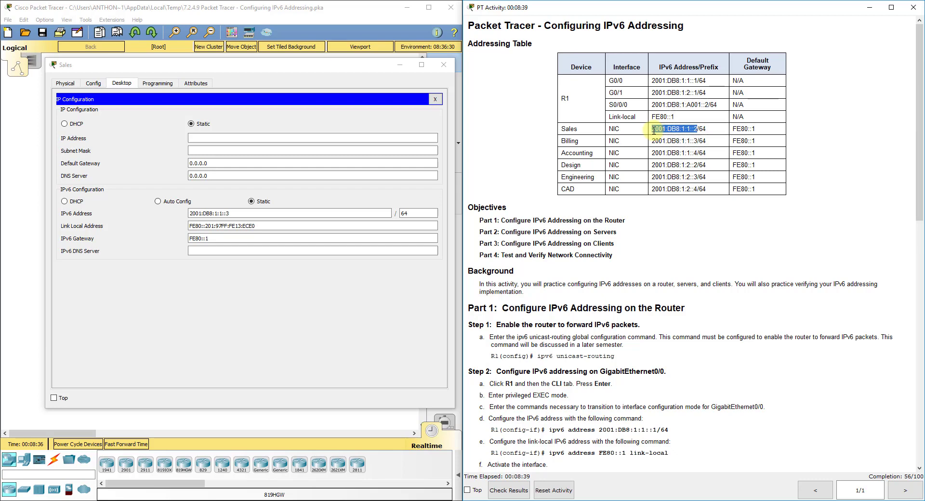
{"action": "left_click", "coordinate": [290, 213]}
{"action": "type", "text": "2"}
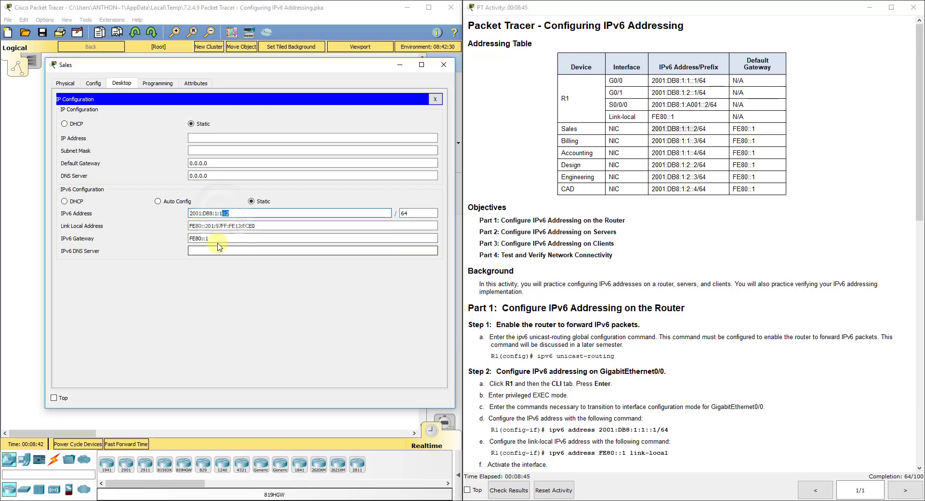
{"action": "left_click", "coordinate": [443, 65]}
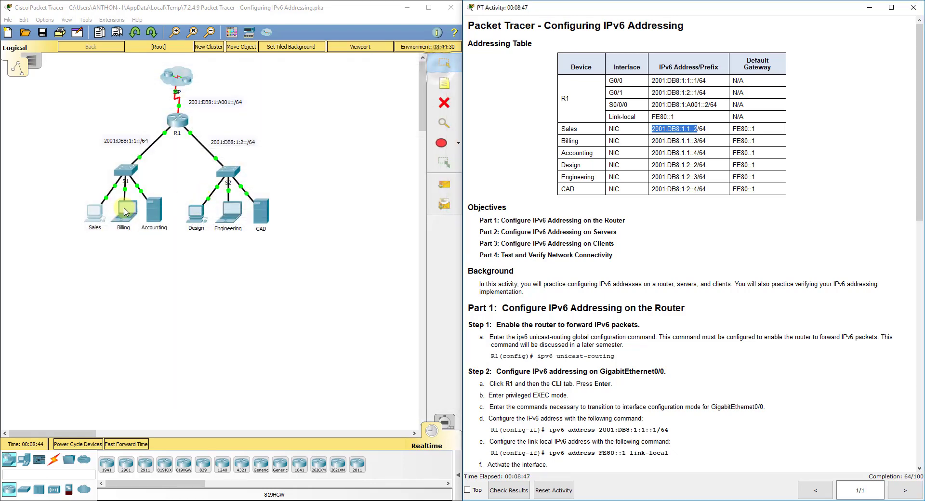
- Enter Billing's IPv6 2001:DB8:1:1::3/64 with gateway FE80::1 and close its settings
{"action": "double_click", "coordinate": [123, 203]}
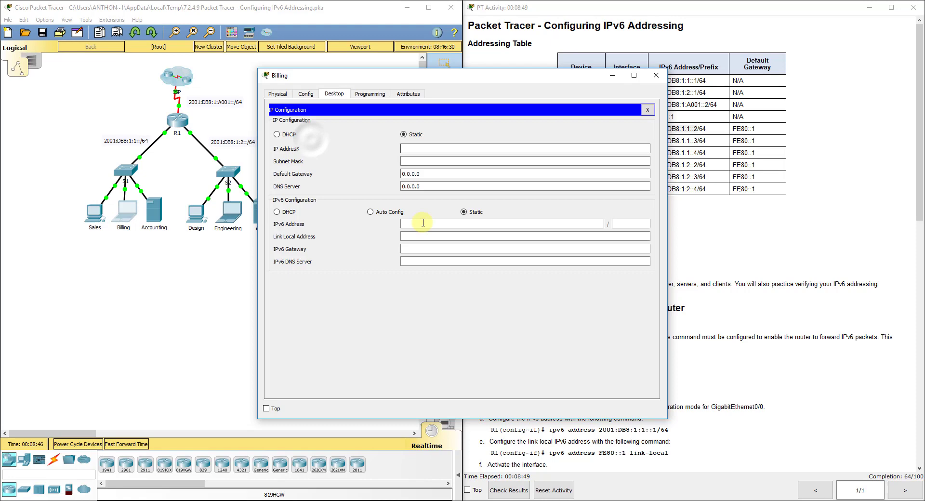
{"action": "type", "text": "2001:DB8:1:1::"}
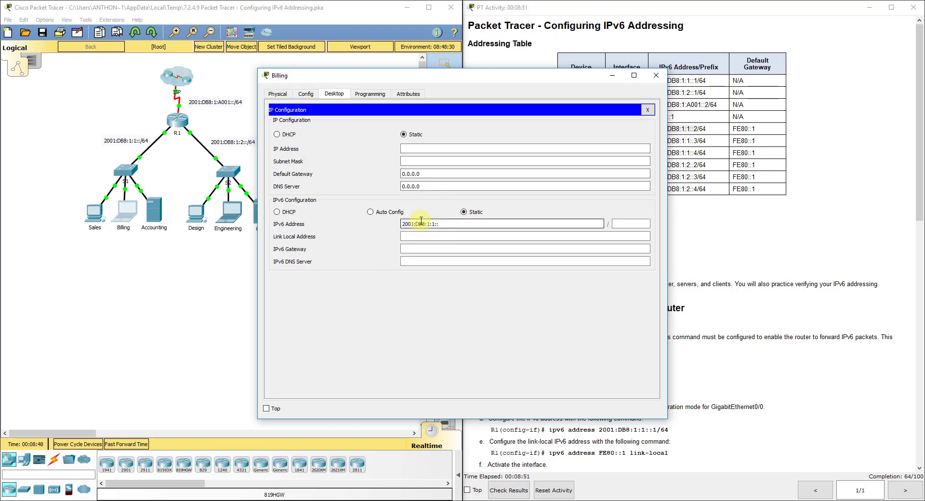
{"action": "type", "text": "64"}
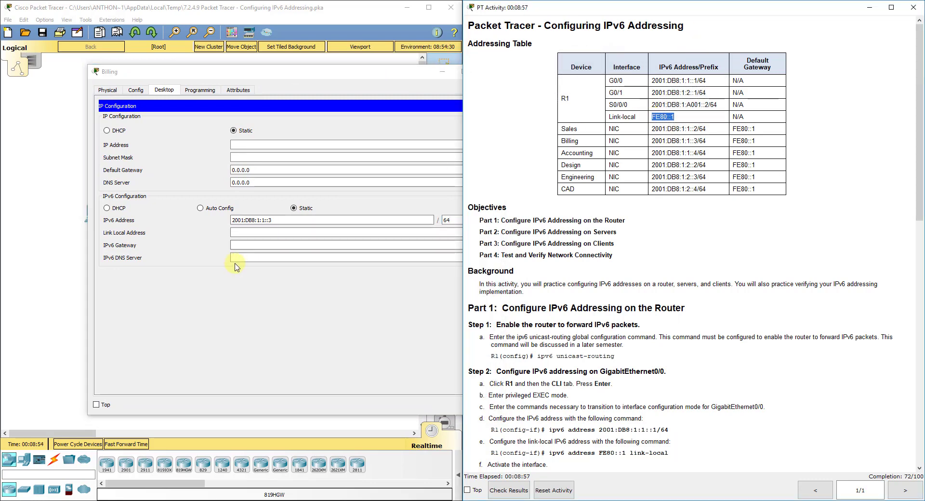
{"action": "type", "text": "FE80::1"}
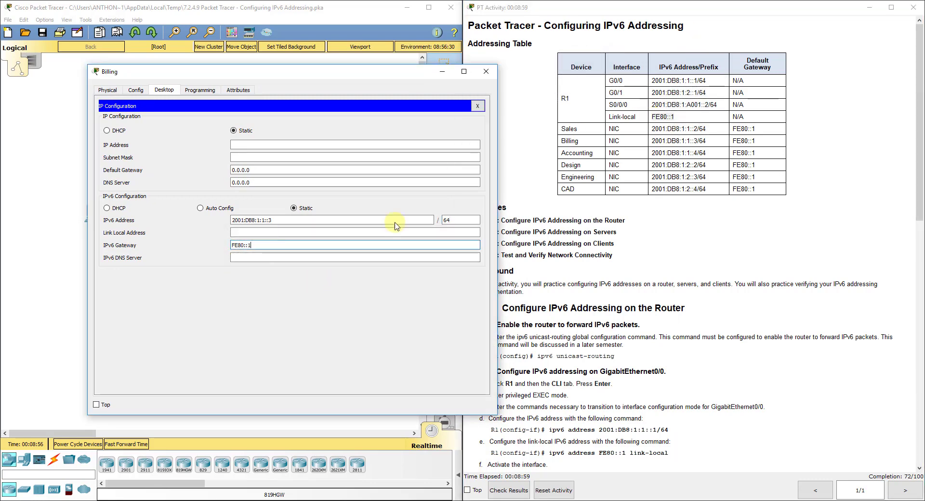
{"action": "mouse_move", "coordinate": [486, 71]}
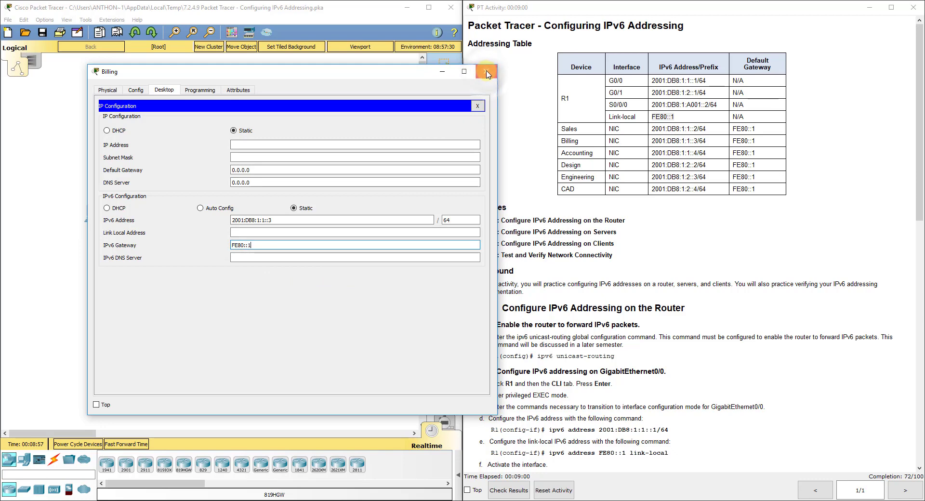
{"action": "left_click", "coordinate": [485, 72]}
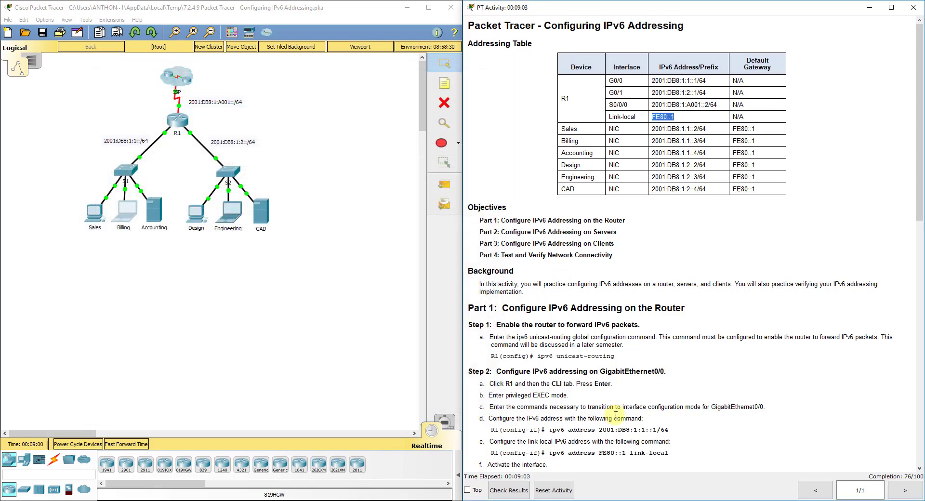
- Assign Engineering laptop 2001:DB8:1:2::3, prefix 64, gateway FE80::1 and close its window
{"action": "scroll", "scroll_direction": "down", "scroll_amount": 3}
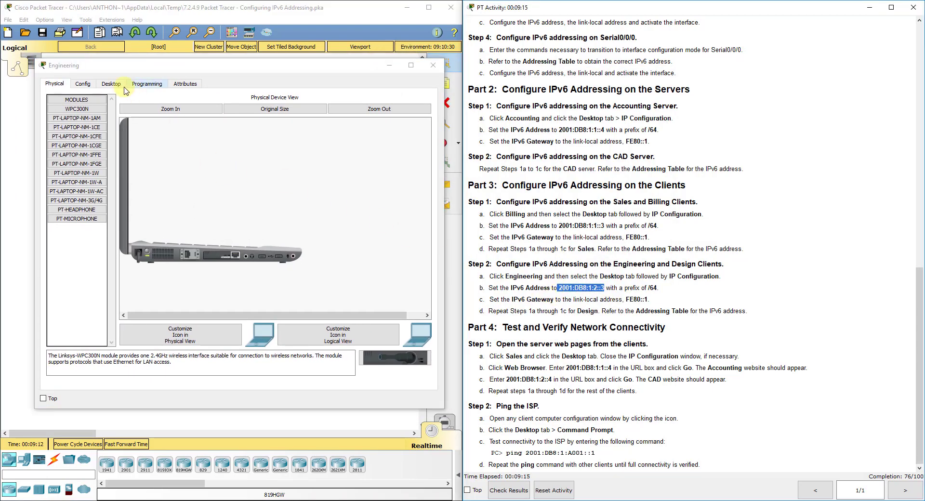
{"action": "left_click", "coordinate": [110, 83]}
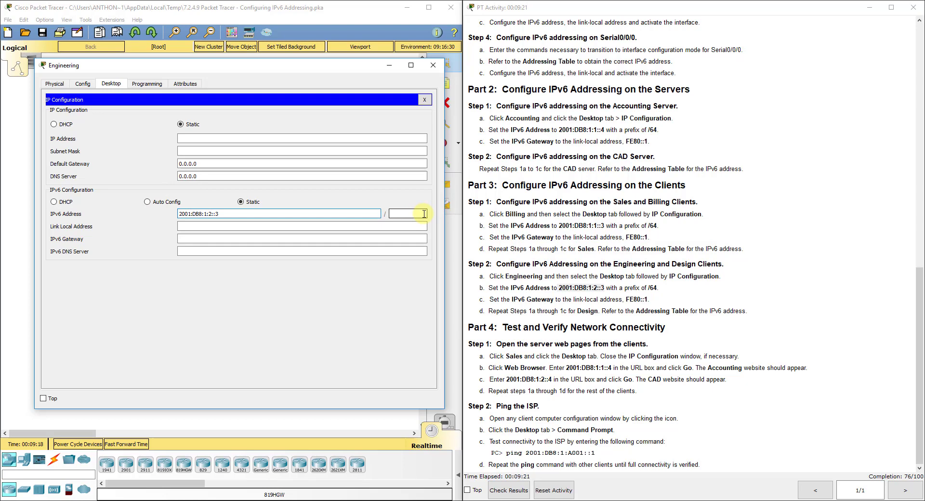
{"action": "type", "text": "64"}
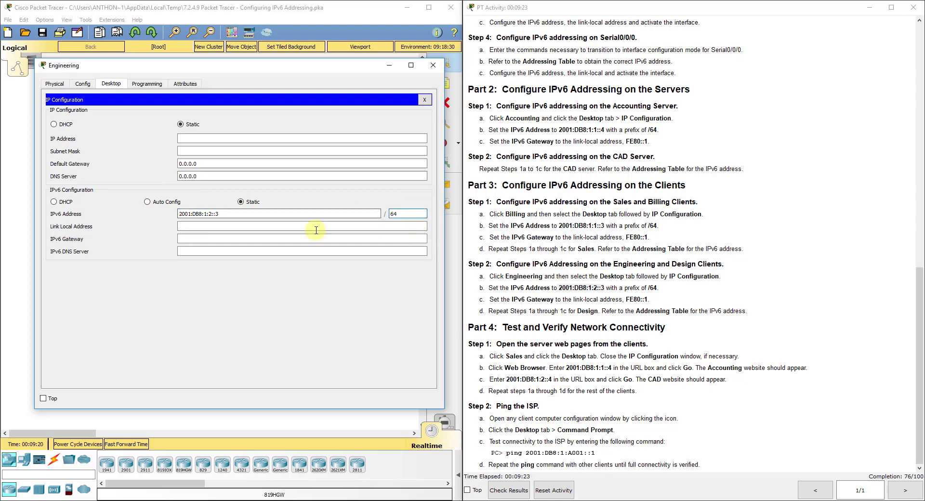
{"action": "double_click", "coordinate": [636, 300]}
{"action": "type", "text": "FE80::1"}
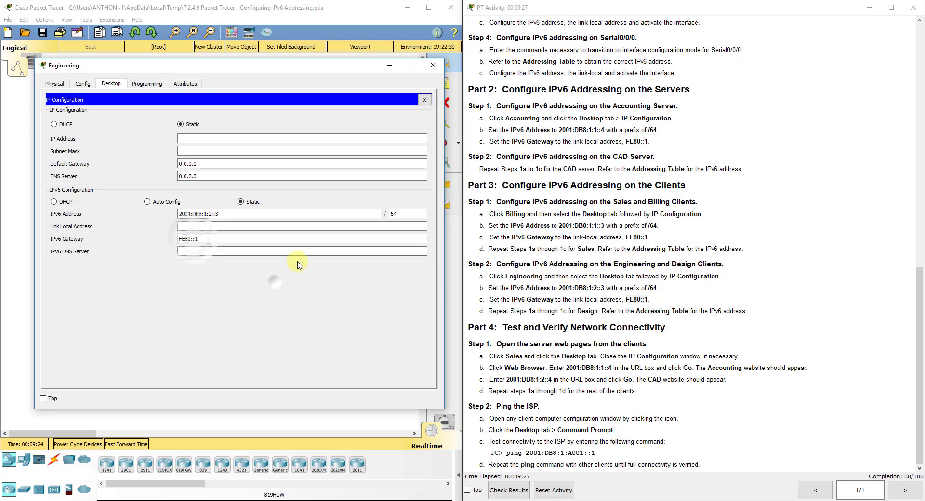
{"action": "mouse_move", "coordinate": [433, 65]}
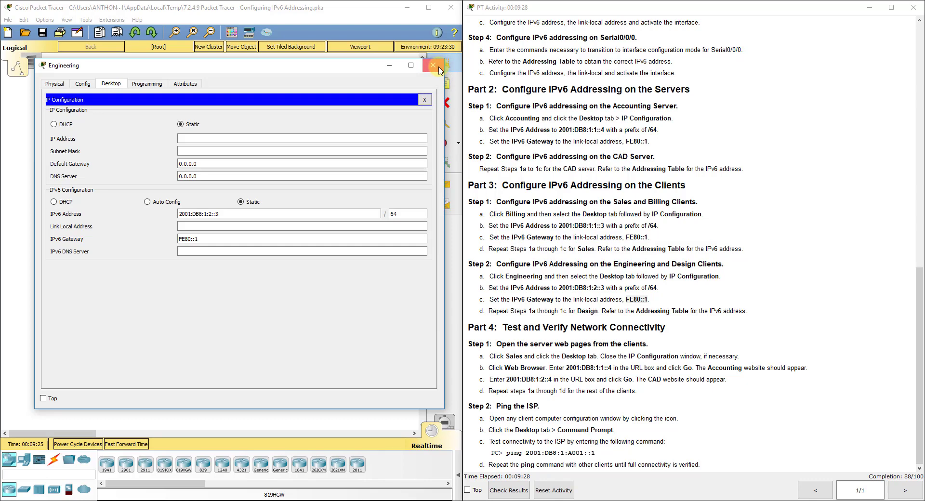
{"action": "left_click", "coordinate": [433, 65]}
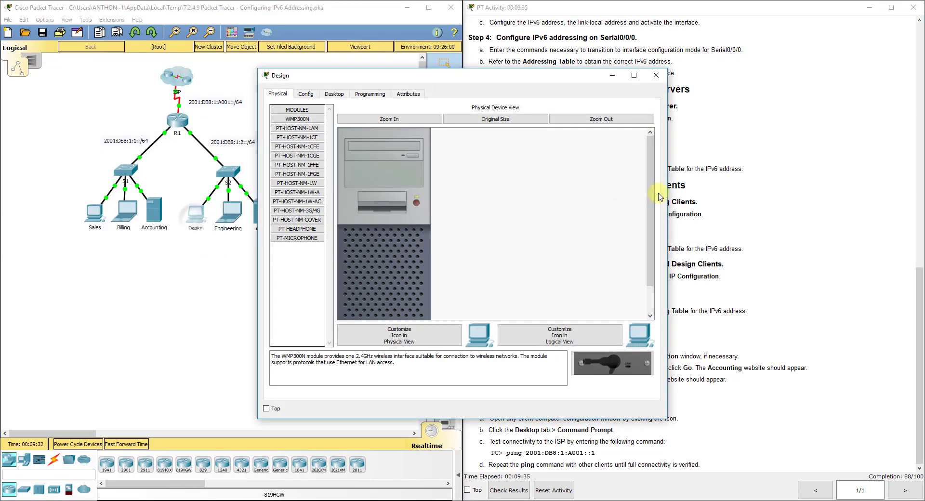
- Assign Design PC 2001:DB8:1:2::2, prefix 64, gateway FE80::1, reaching 100% completion
{"action": "left_click", "coordinate": [334, 93]}
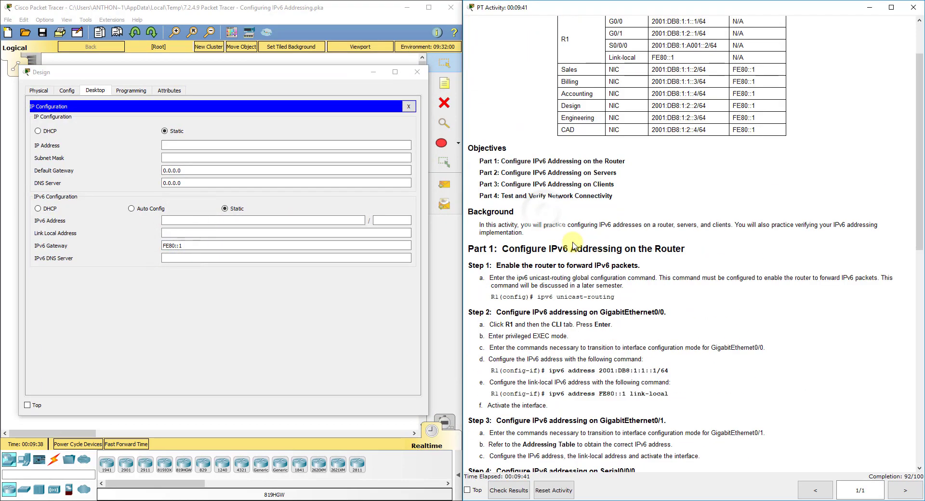
{"action": "scroll", "scroll_direction": "up", "scroll_amount": 3}
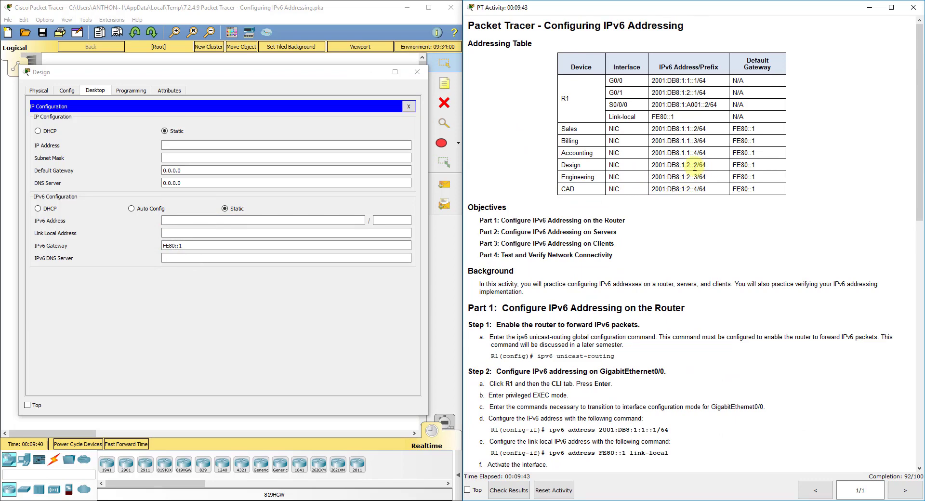
{"action": "double_click", "coordinate": [673, 165]}
{"action": "type", "text": "2001:DB8:1:2::2"}
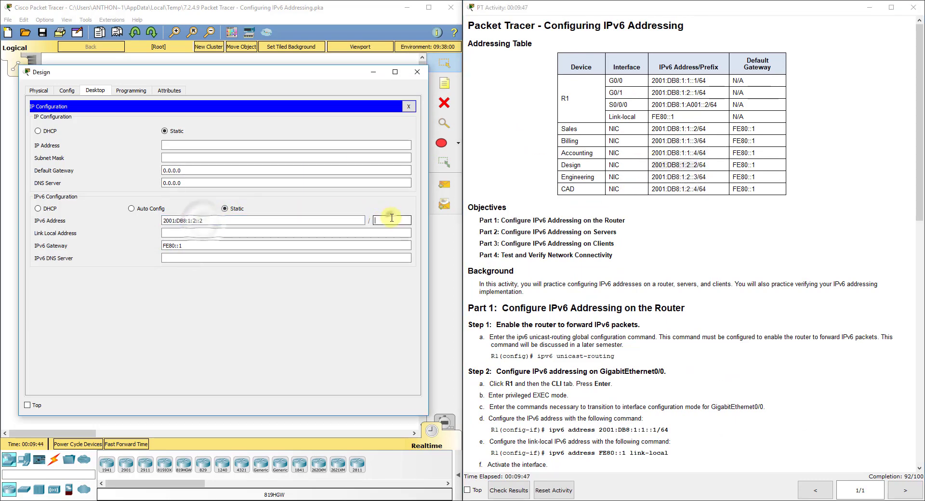
{"action": "type", "text": "64"}
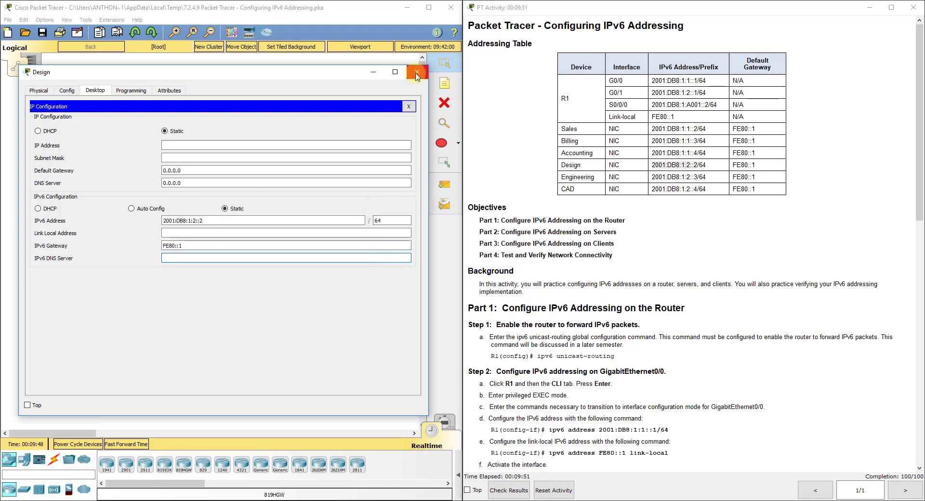
{"action": "left_click", "coordinate": [416, 72]}
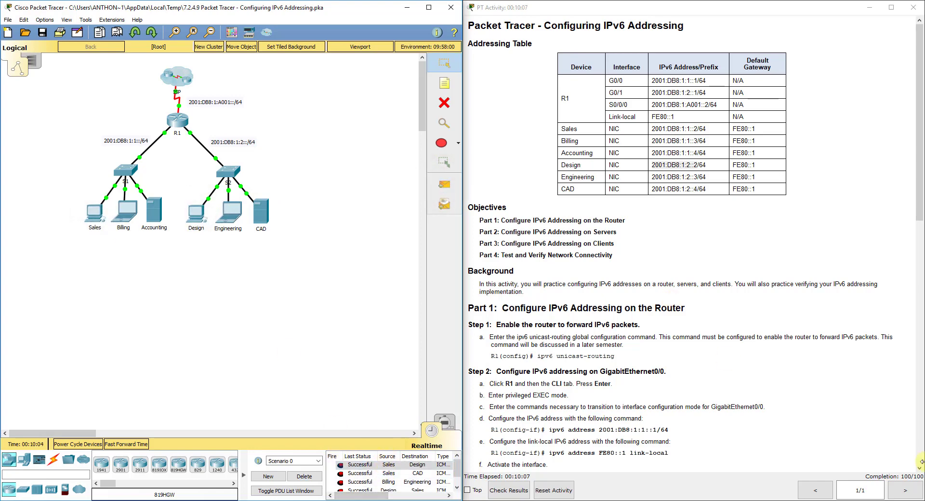
{"action": "mouse_move", "coordinate": [708, 326]}
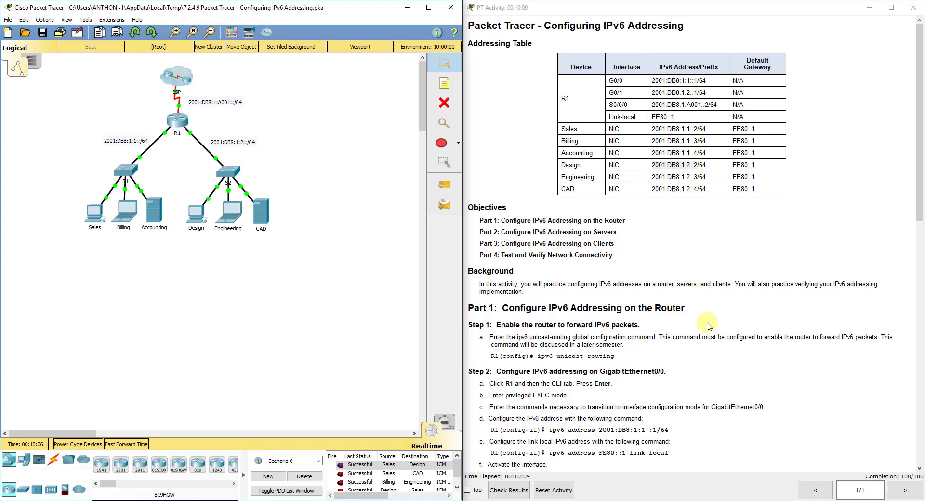